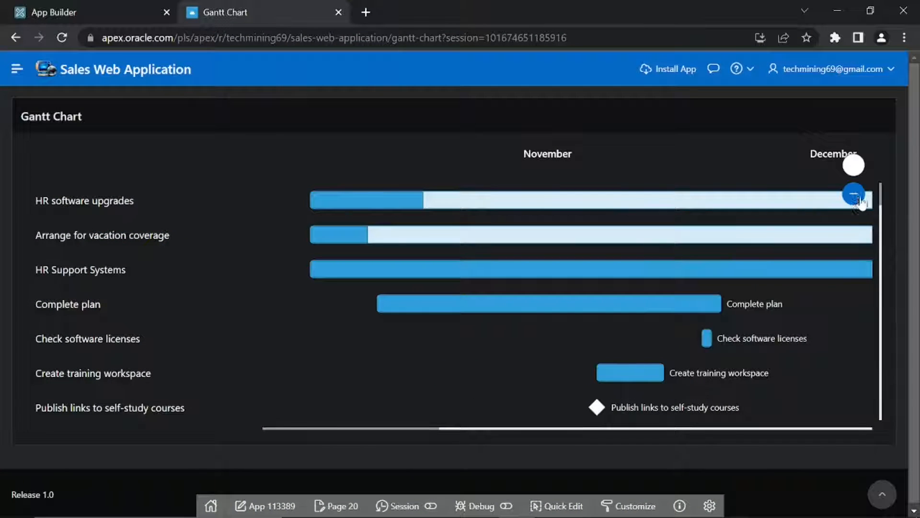
- Zoom the Gantt timeline out twice to span October–April and scroll through the task list
click(853, 193)
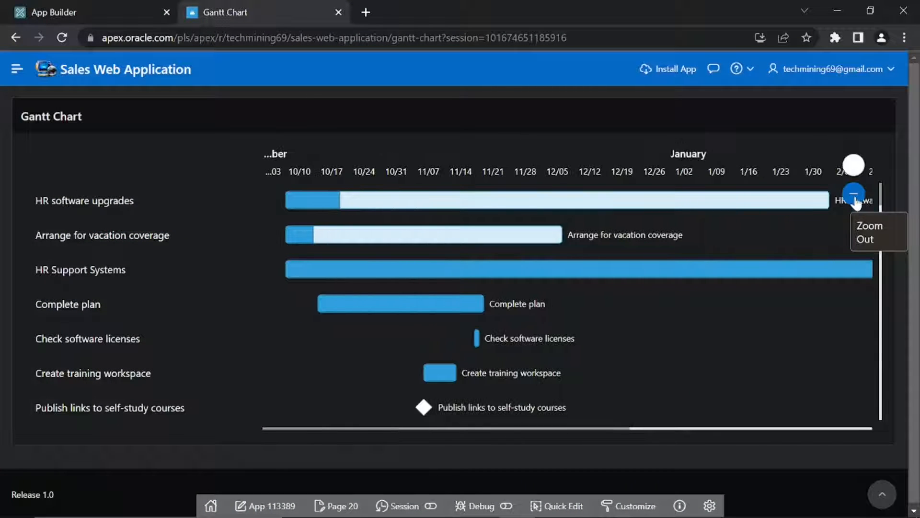
click(853, 194)
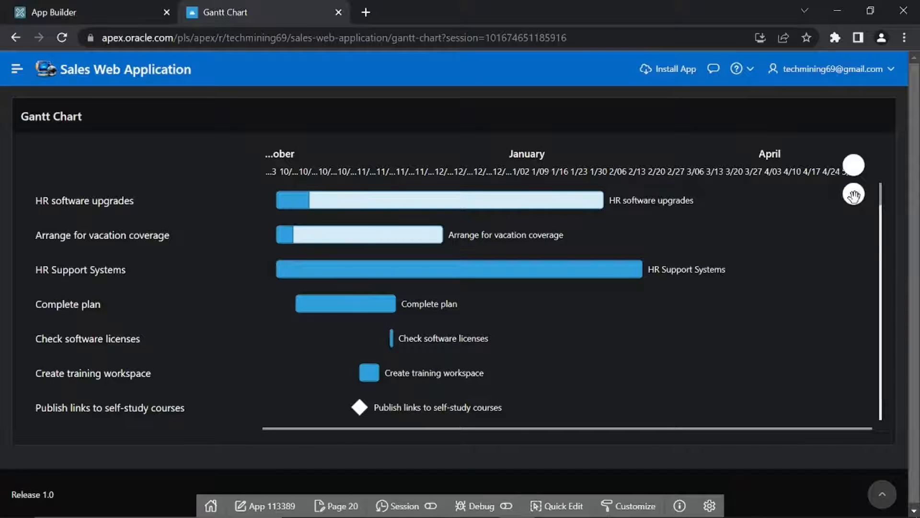
mouse_move(358, 407)
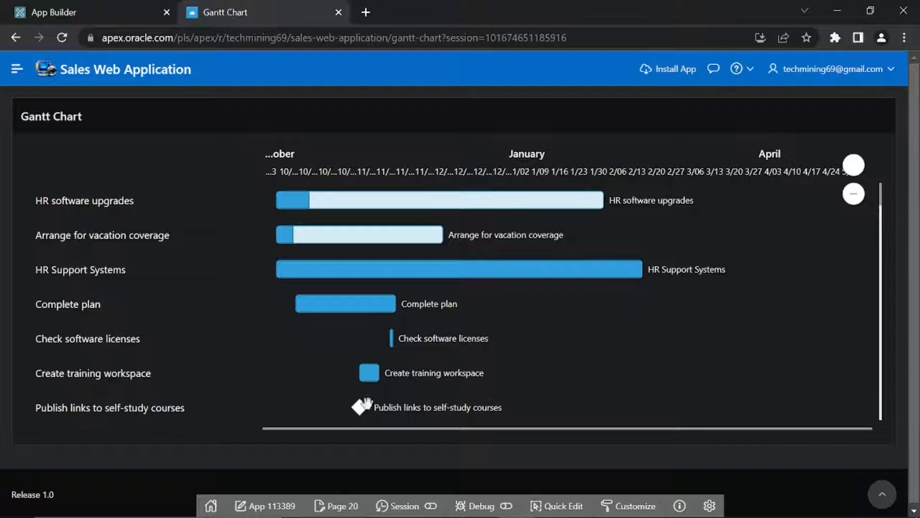
mouse_move(369, 372)
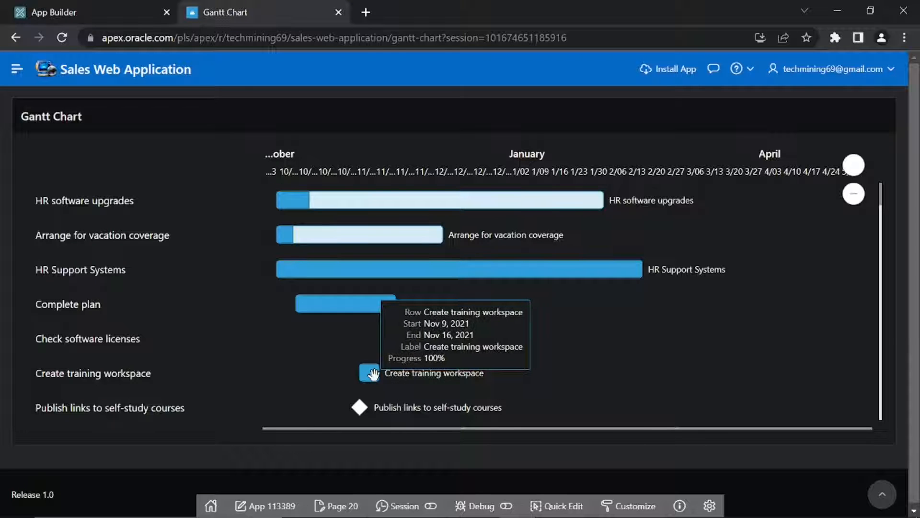
mouse_move(359, 234)
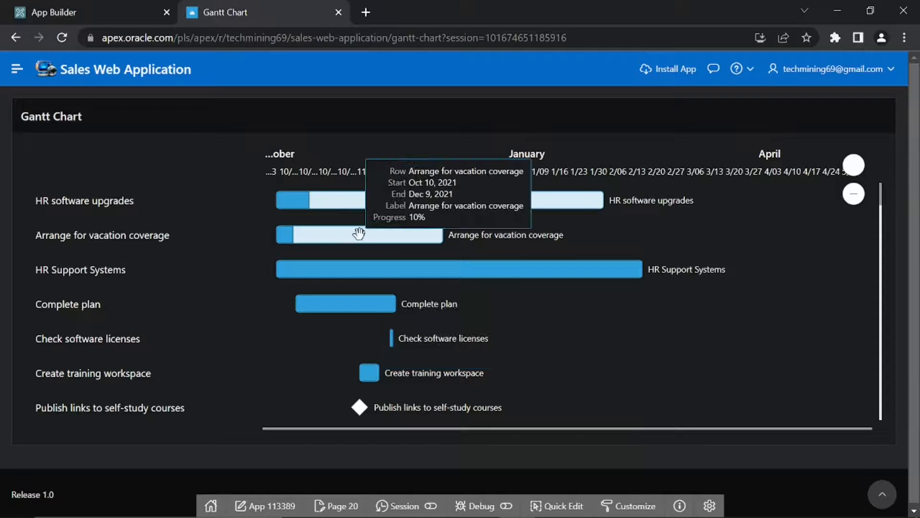
mouse_move(375, 277)
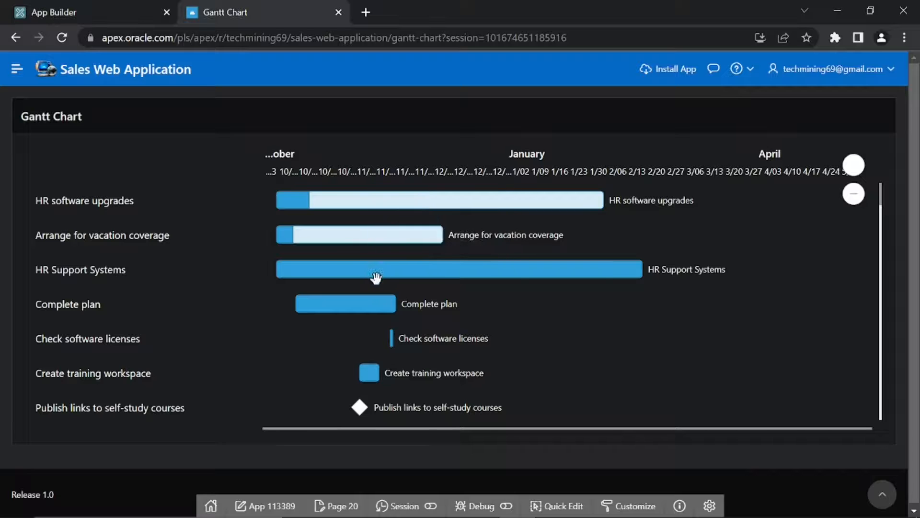
mouse_move(379, 270)
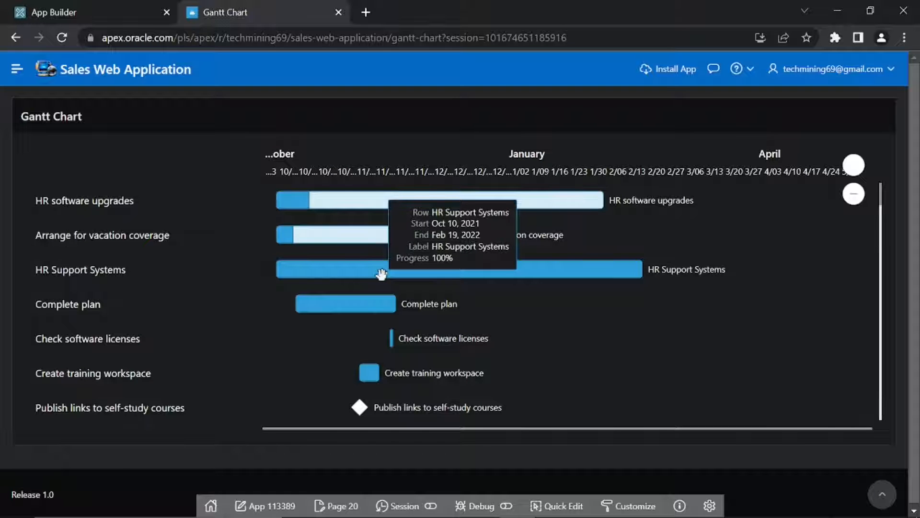
scroll(down, 3)
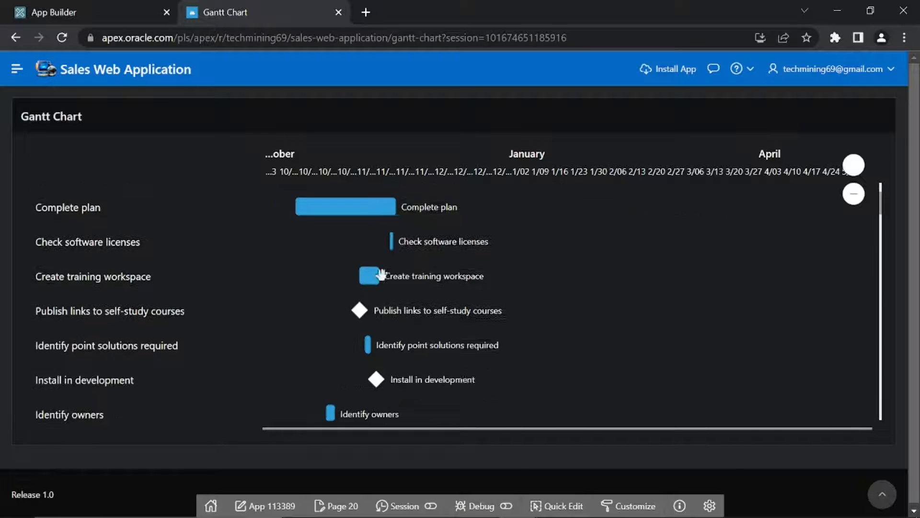
scroll(down, 3)
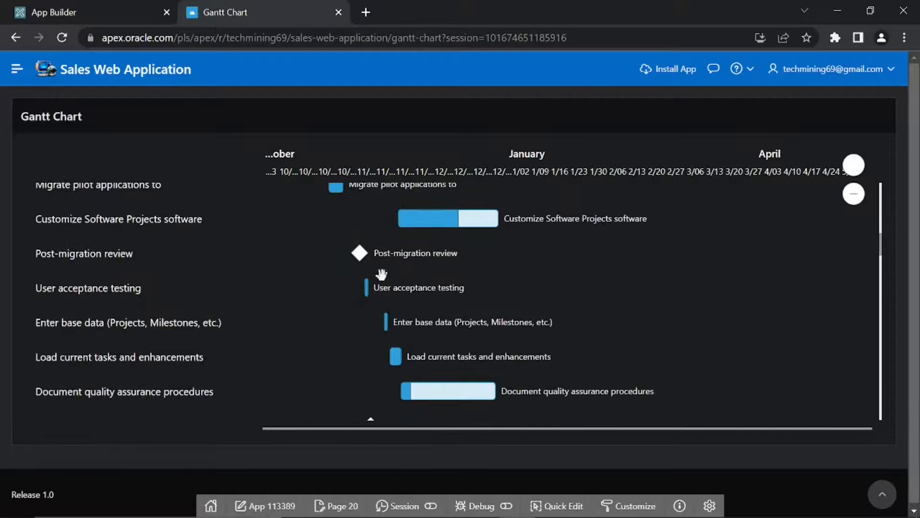
scroll(down, 3)
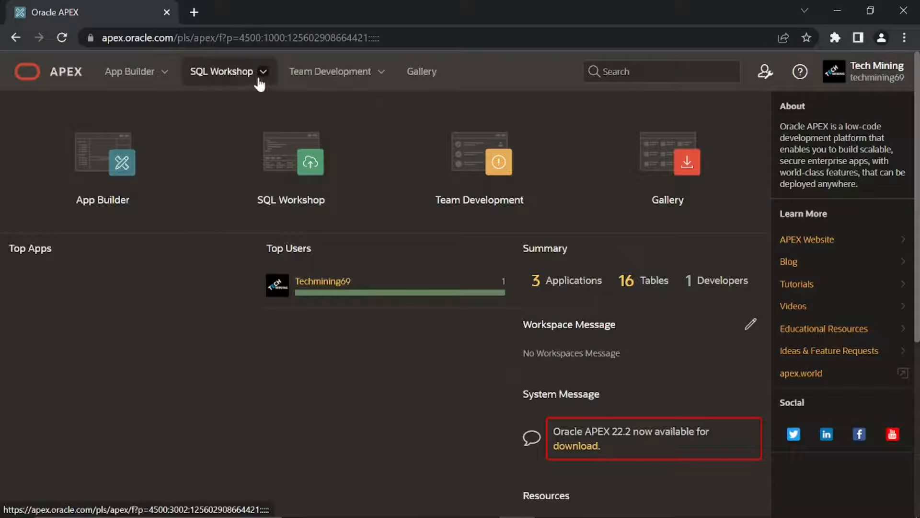
- Go to SQL Workshop > SQL Commands to reach the command editor
click(222, 71)
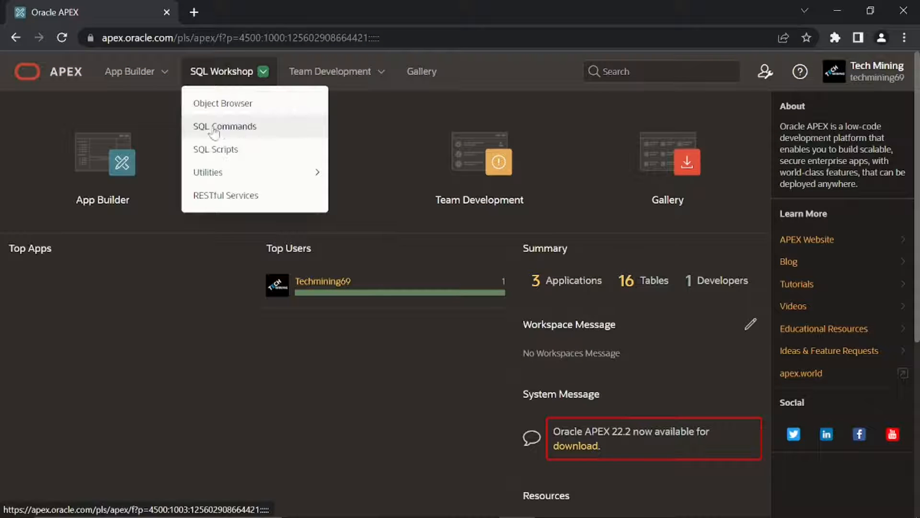
click(225, 127)
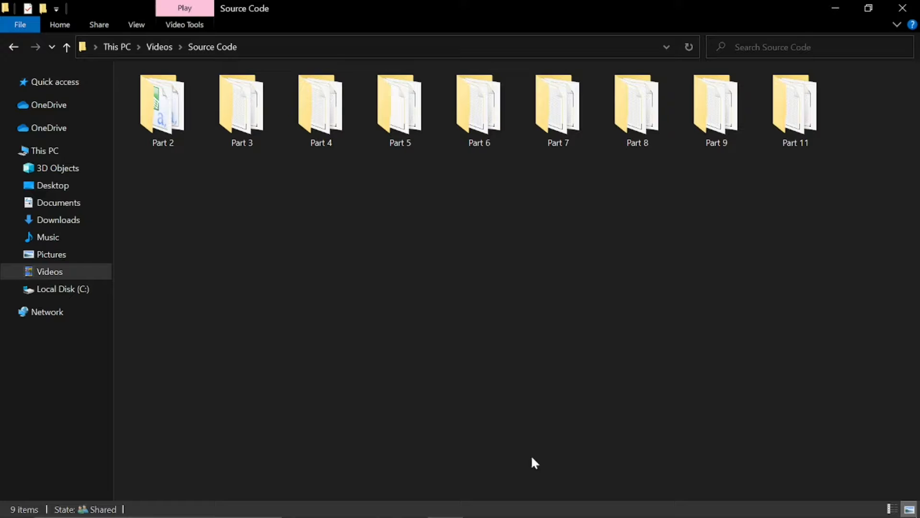
- Open the Project_Table text file from the Part 8 source code folder in Notepad
double_click(636, 105)
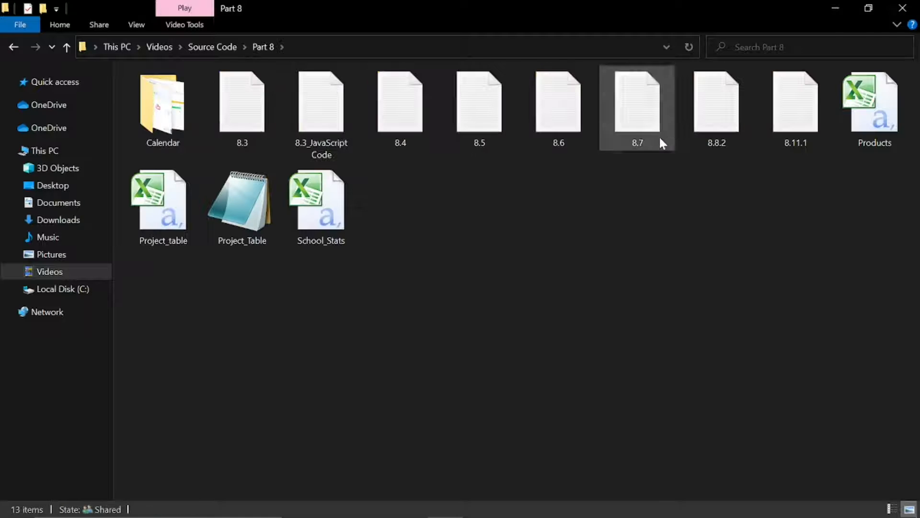
click(242, 205)
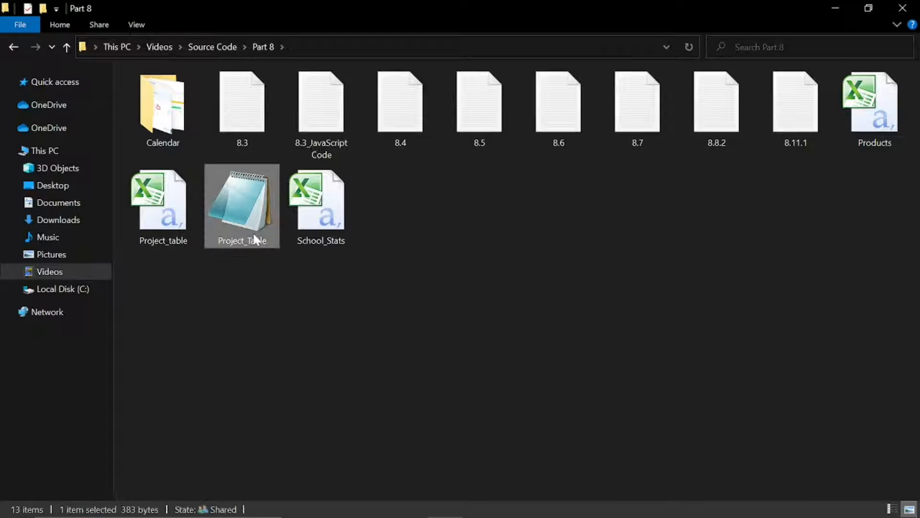
double_click(242, 199)
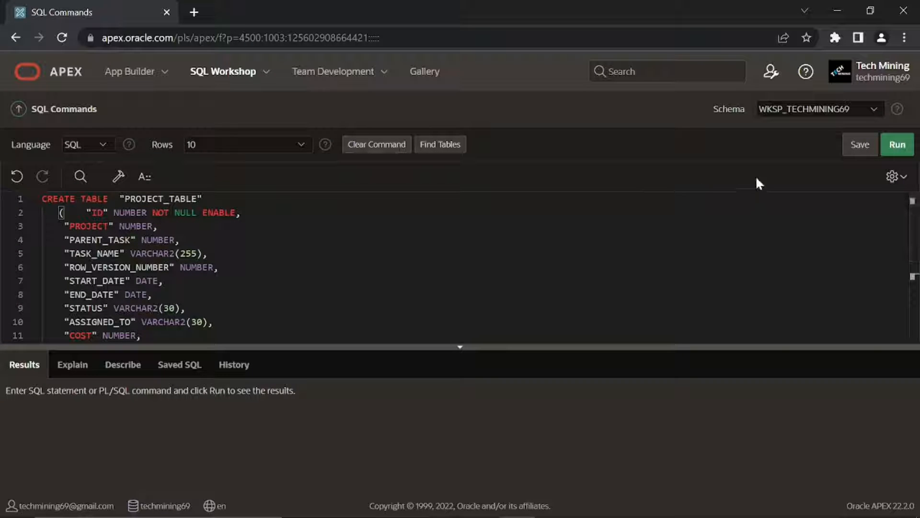
- Run the CREATE TABLE PROJECT_TABLE script so it returns "Table created"
click(898, 144)
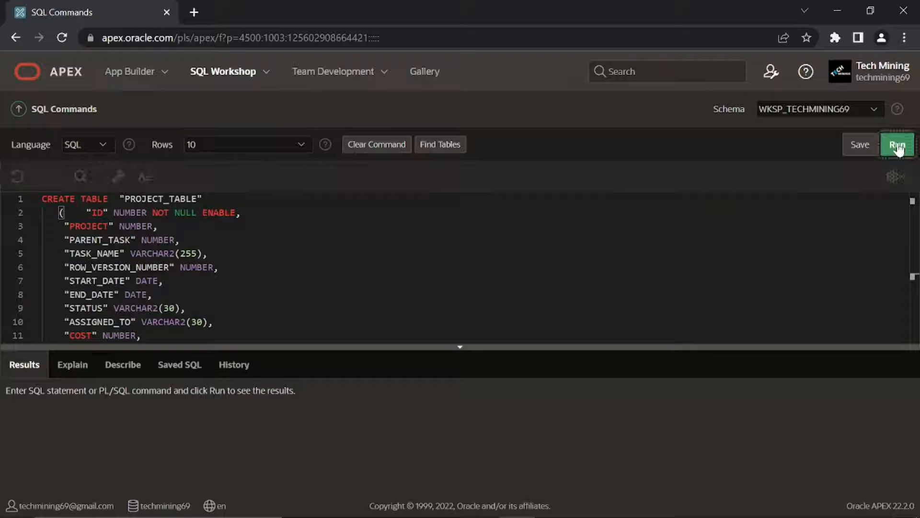
click(896, 145)
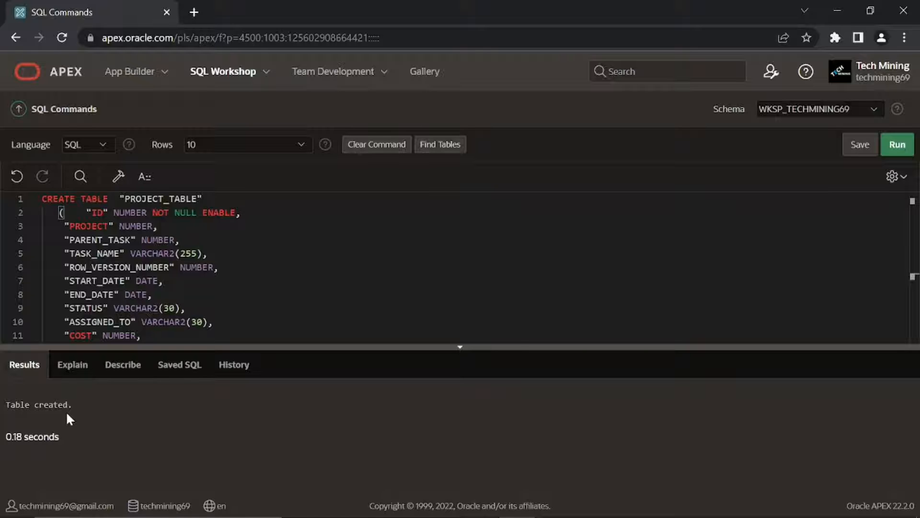
mouse_move(85, 407)
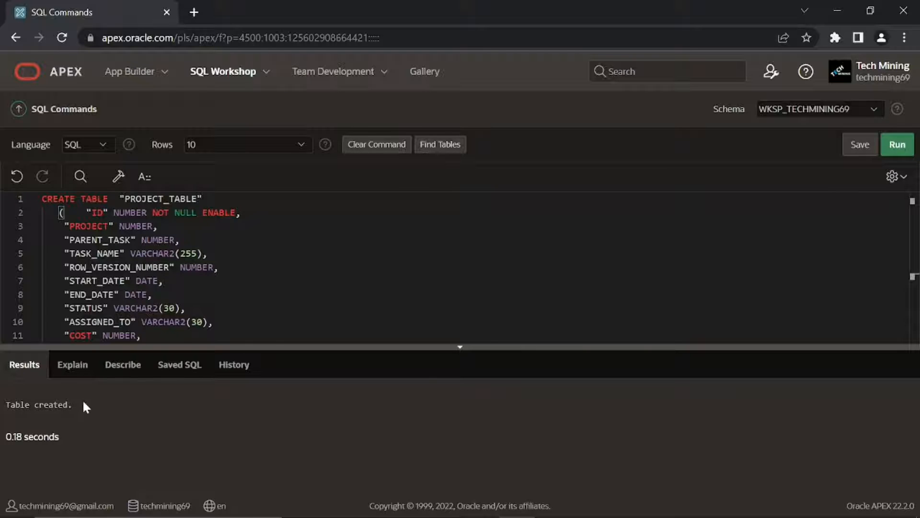
click(224, 71)
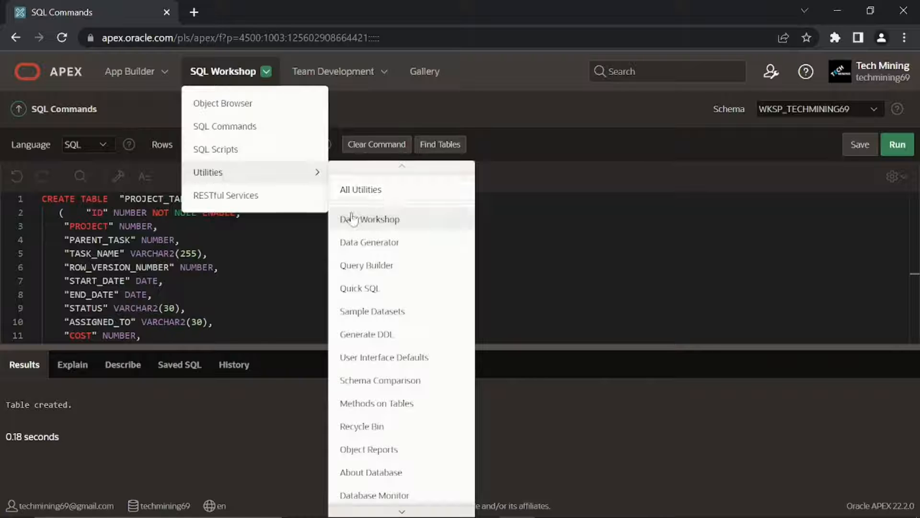
- Start a Data Workshop load and pick Project_table.csv from the Part 8 folder
click(370, 218)
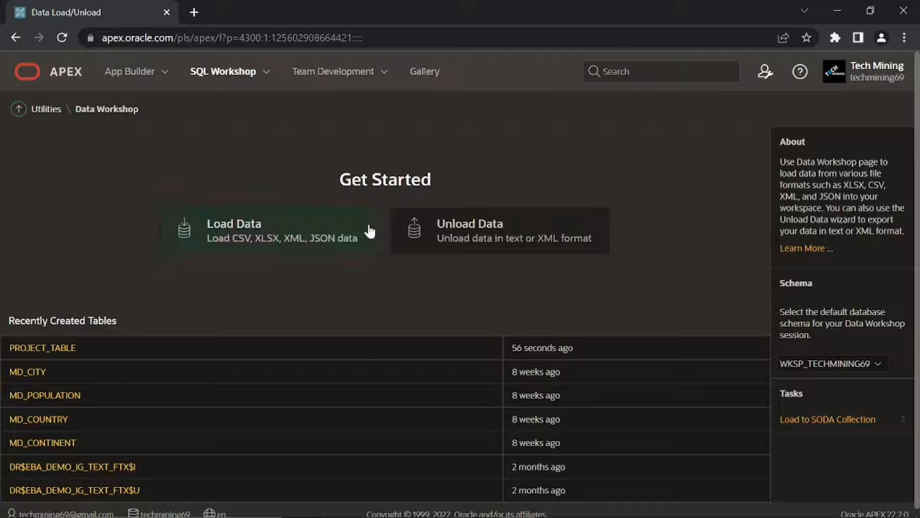
click(264, 230)
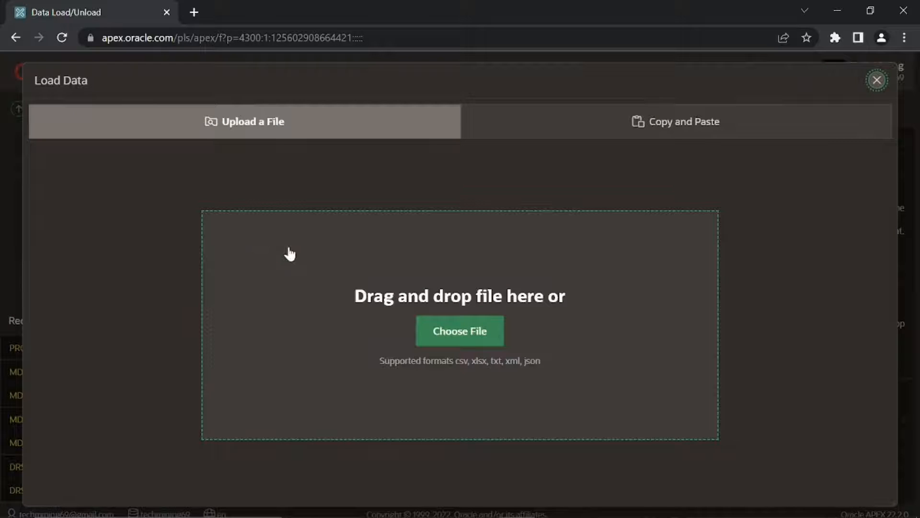
mouse_move(466, 336)
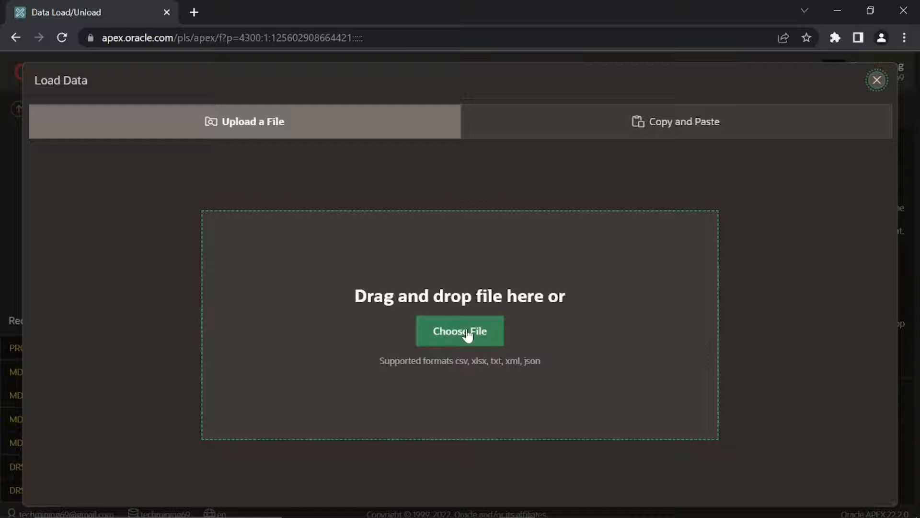
click(459, 330)
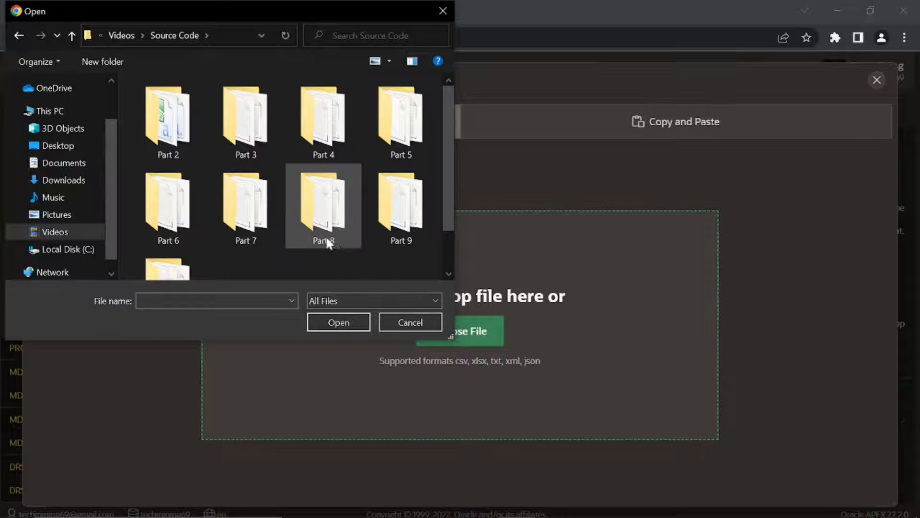
double_click(323, 205)
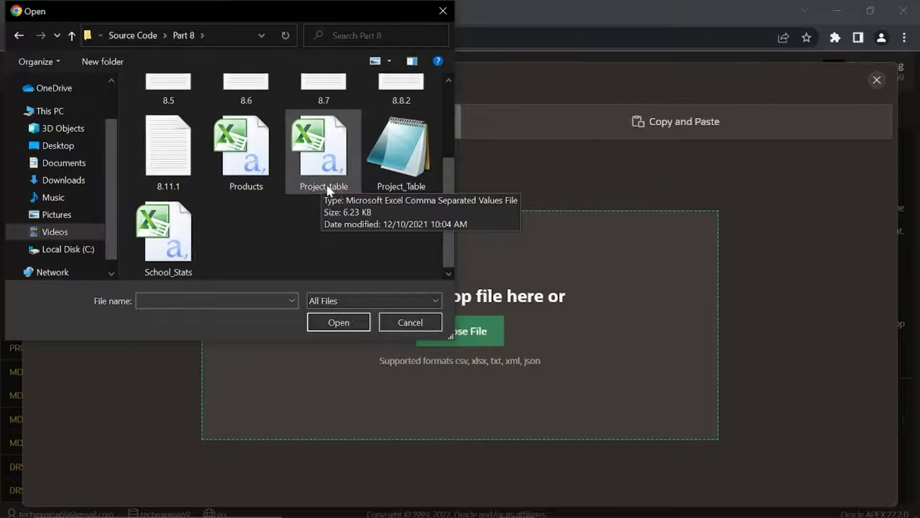
click(338, 322)
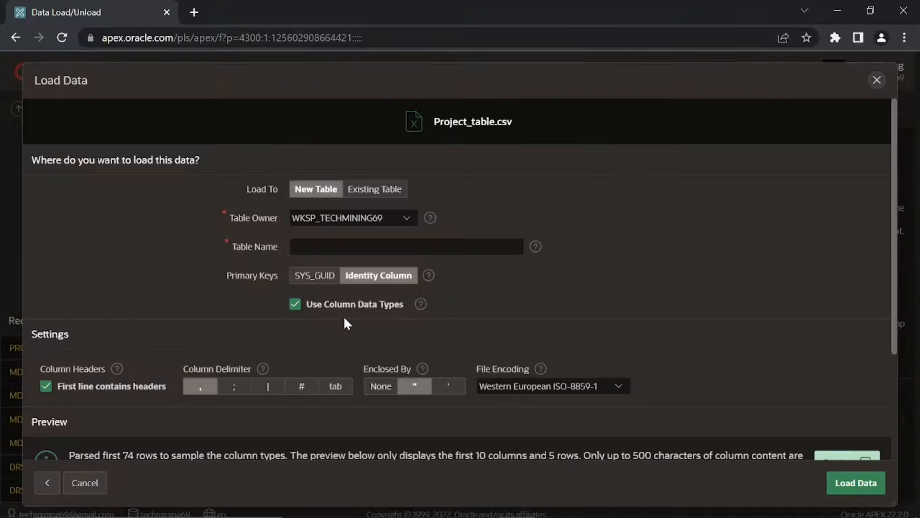
mouse_move(362, 321)
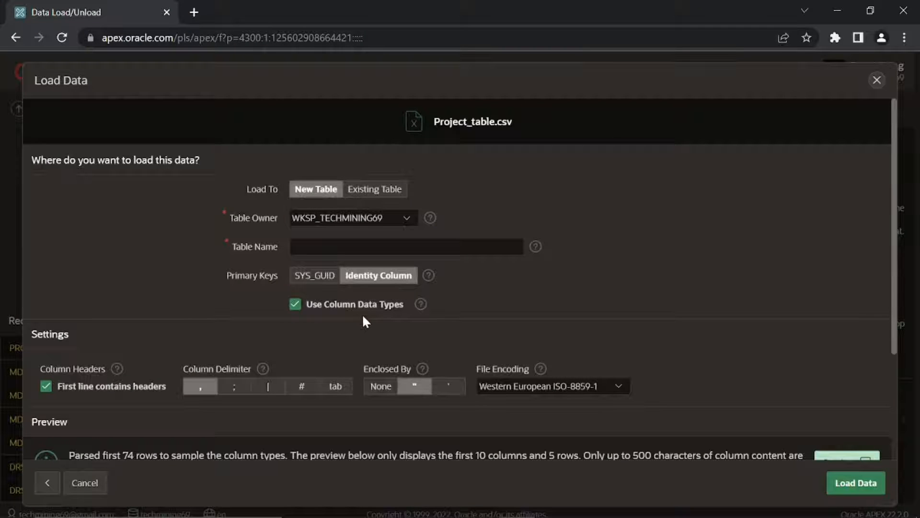
mouse_move(375, 189)
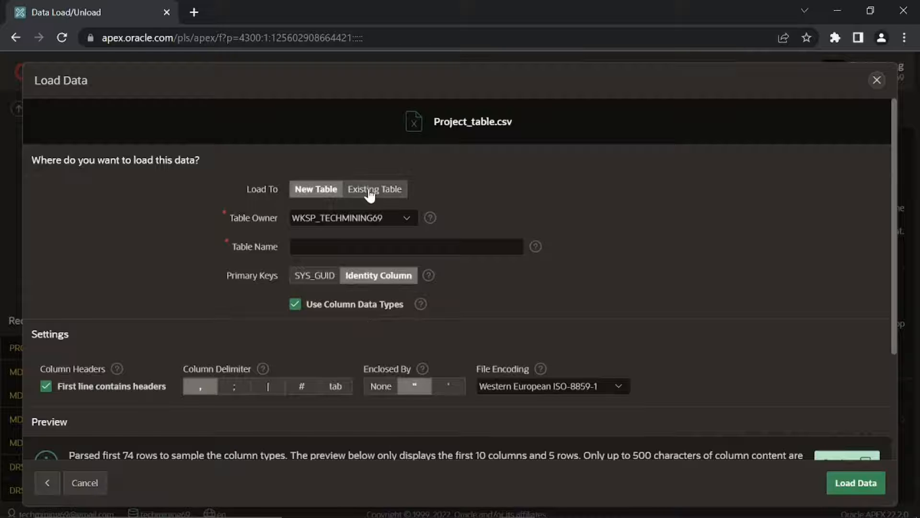
- Target the existing PROJECT_TABLE as destination and load the CSV rows into it
click(374, 188)
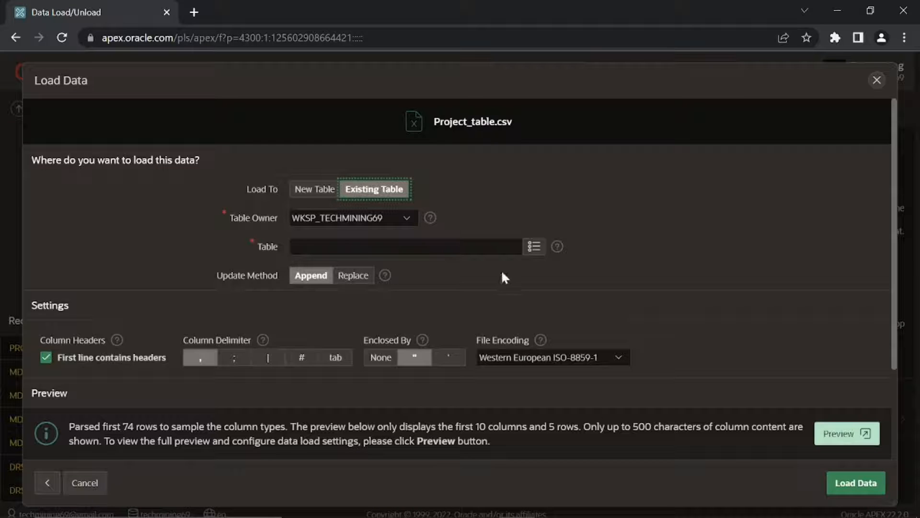
click(533, 246)
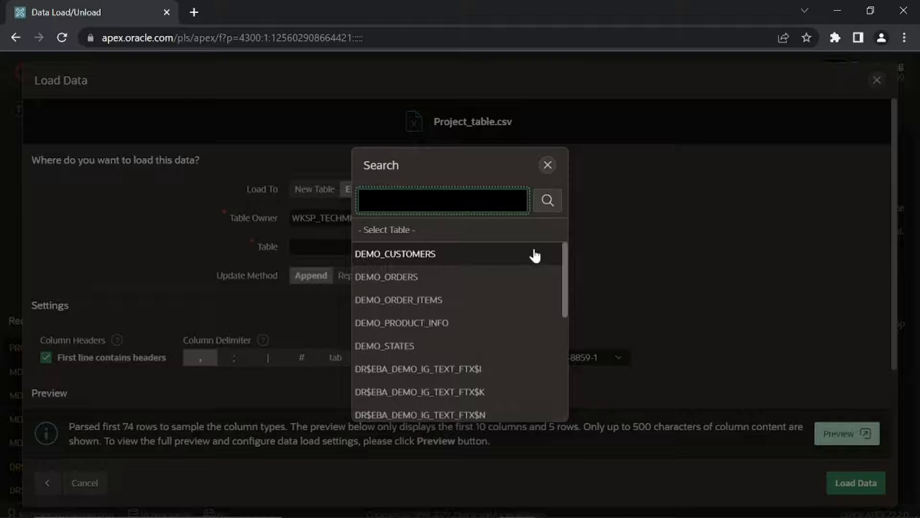
scroll(down, 3)
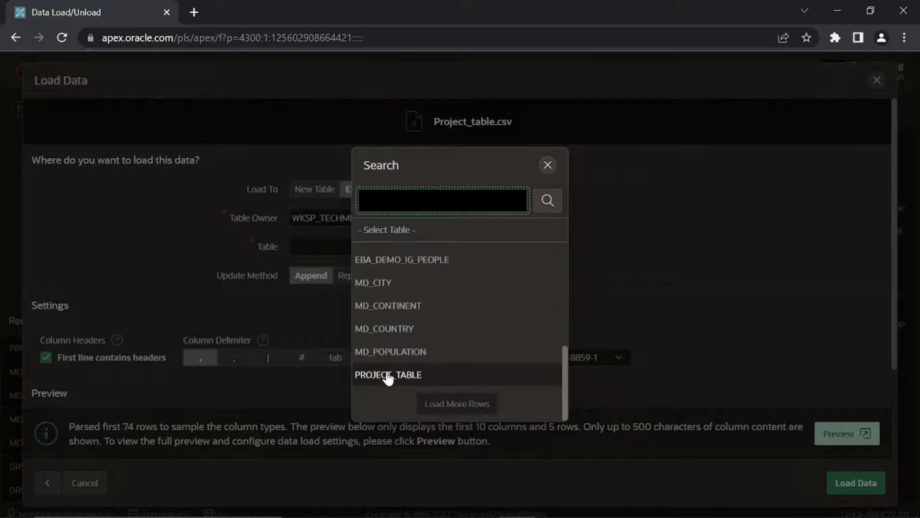
click(389, 375)
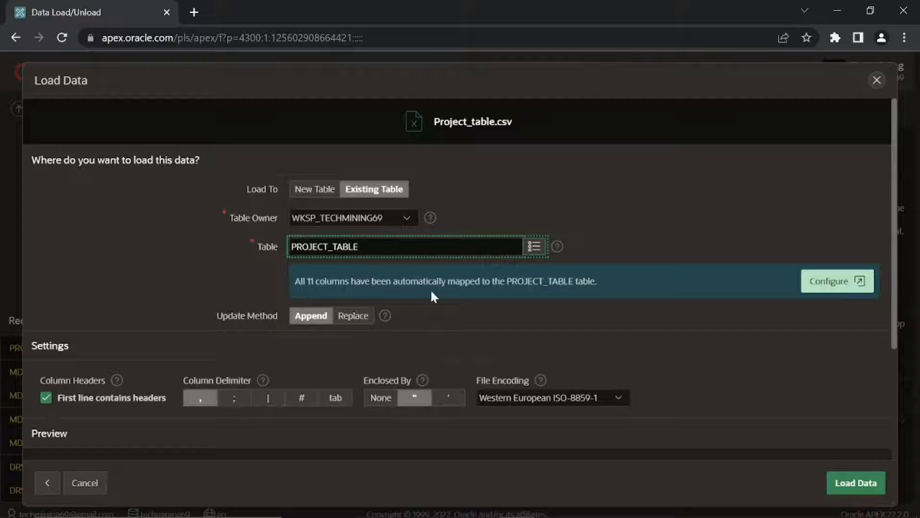
mouse_move(591, 295)
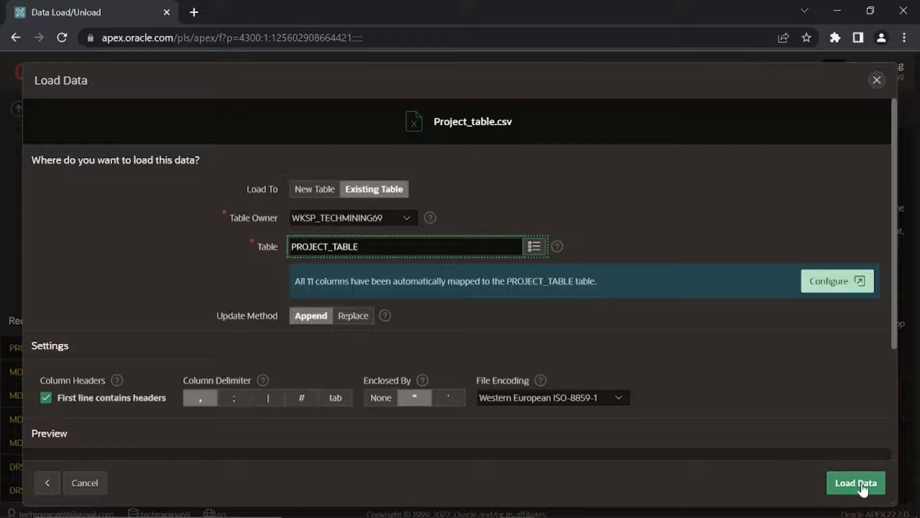
click(855, 483)
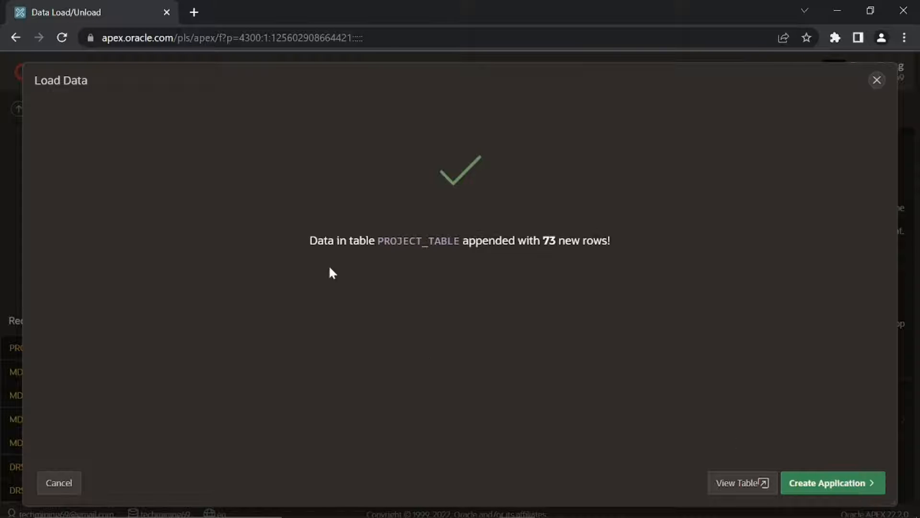
mouse_move(603, 255)
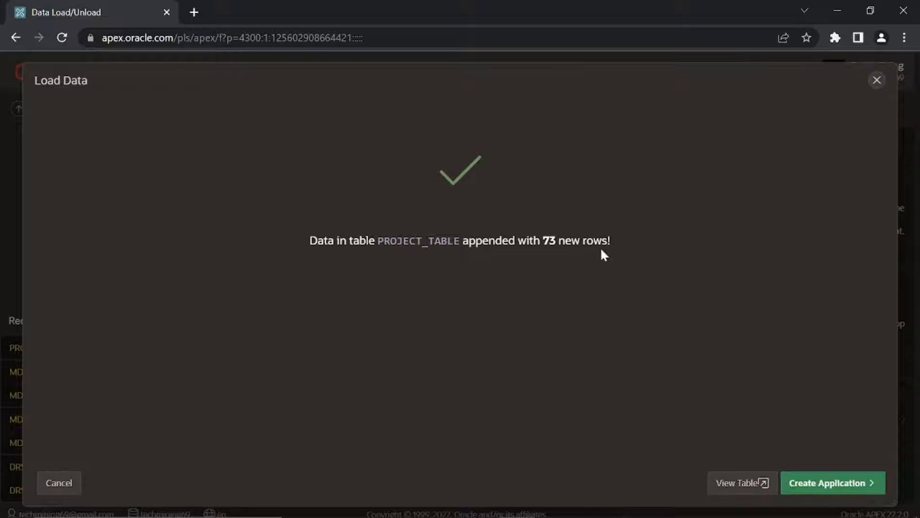
mouse_move(613, 256)
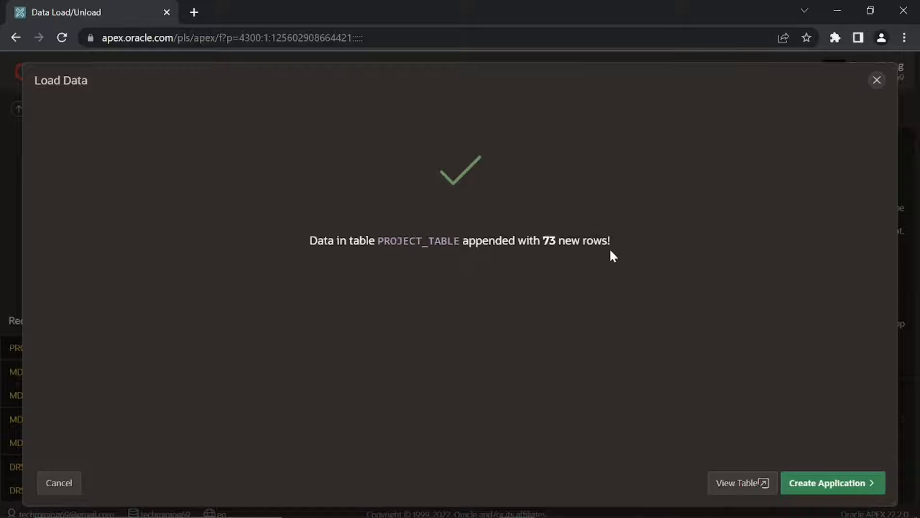
mouse_move(742, 482)
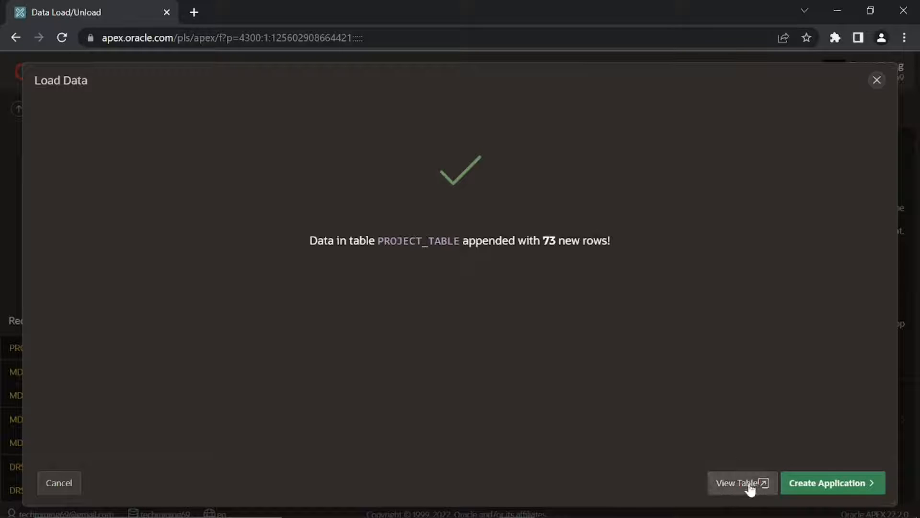
- View PROJECT_TABLE in Object Browser after the 73 rows are appended
click(738, 483)
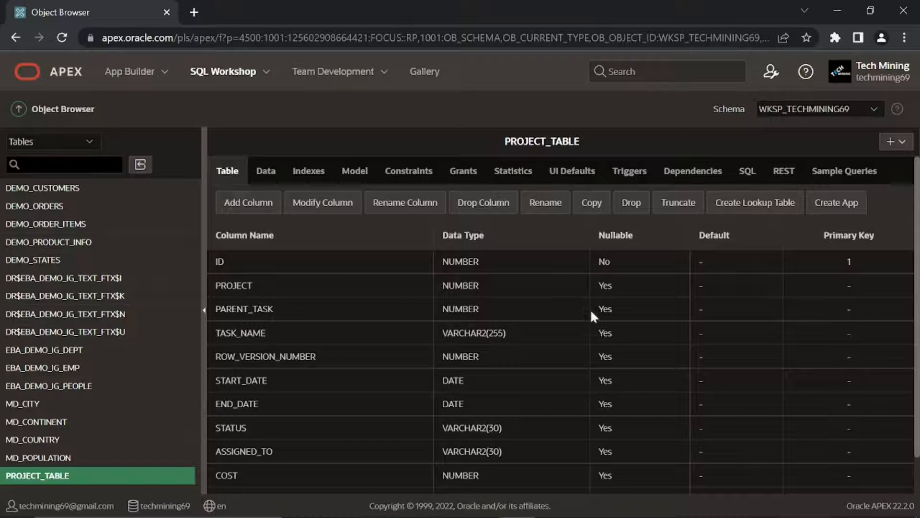
mouse_move(572, 153)
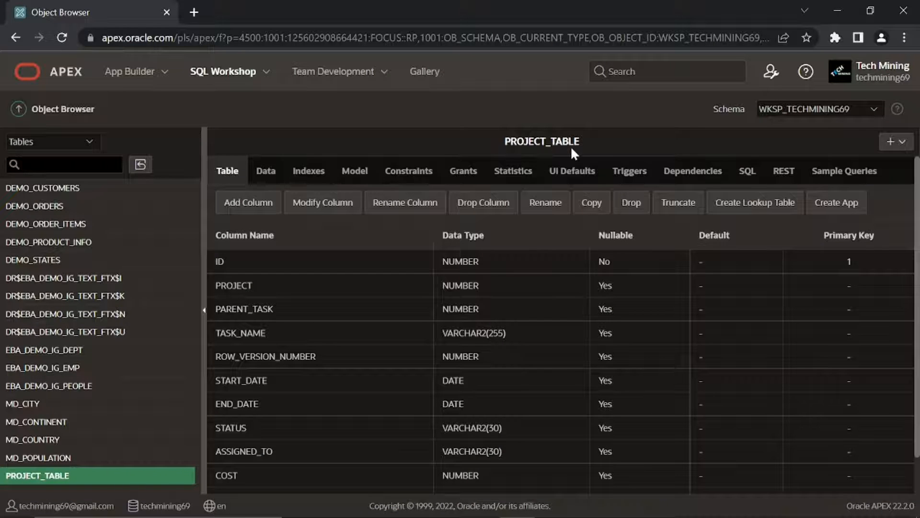
mouse_move(299, 469)
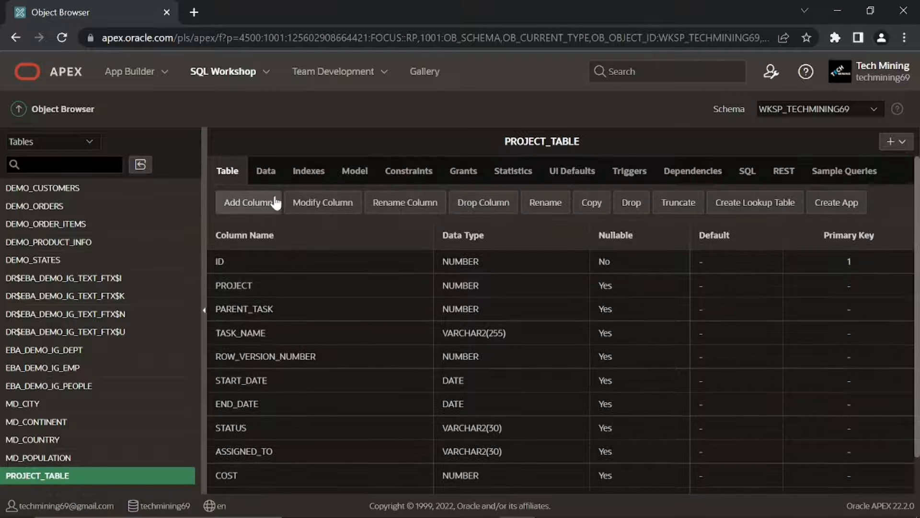
- Review the task rows and budget values stored in PROJECT_TABLE's Data view
click(266, 171)
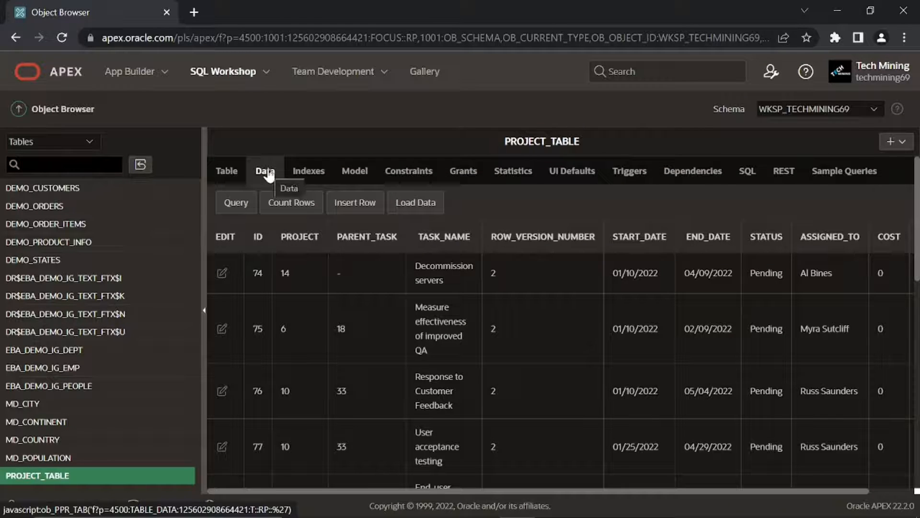
scroll(down, 3)
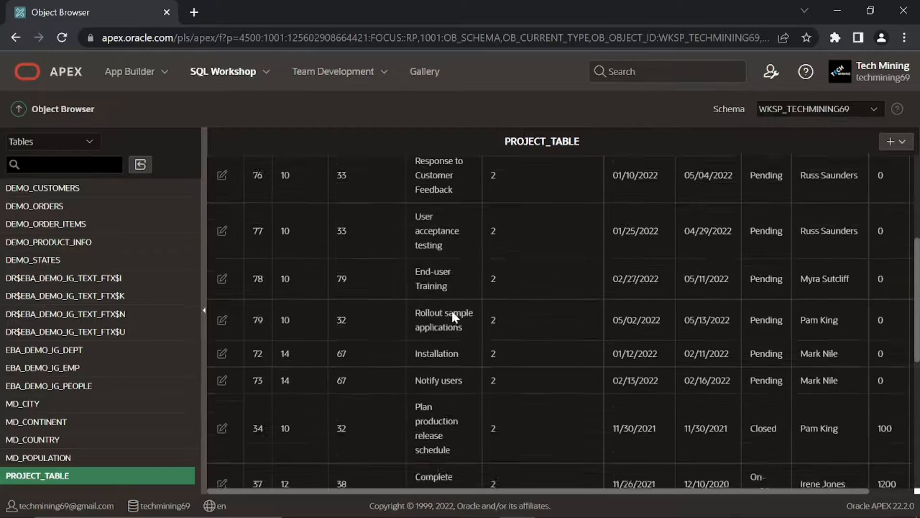
scroll(up, 3)
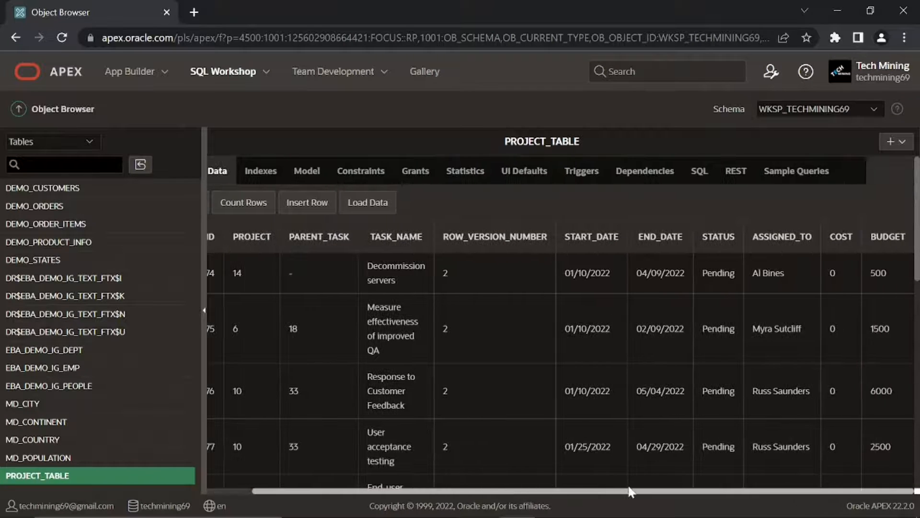
scroll(left, 3)
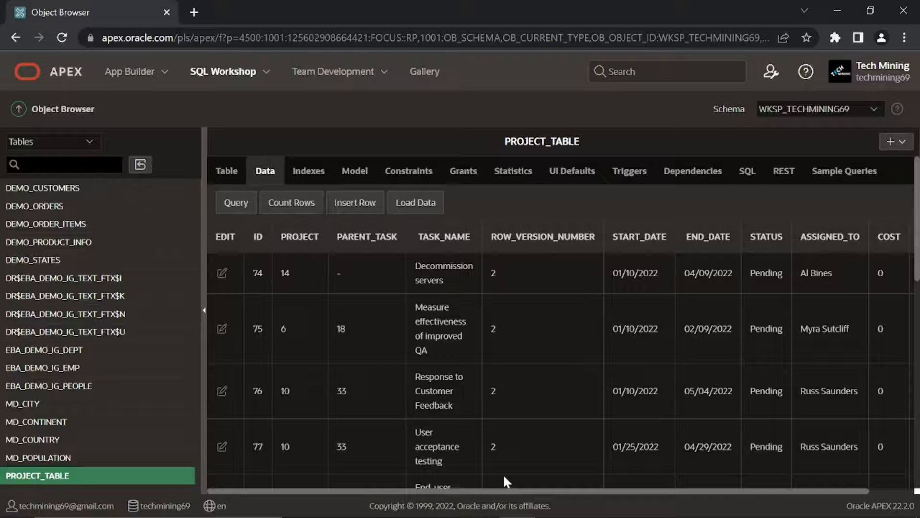
mouse_move(282, 314)
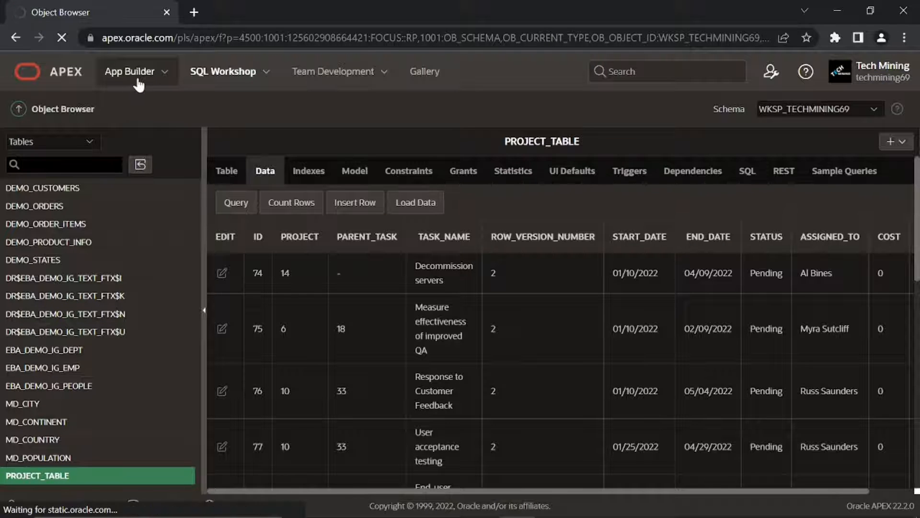
- Go to App Builder and open Sales Web Application 113389
click(130, 71)
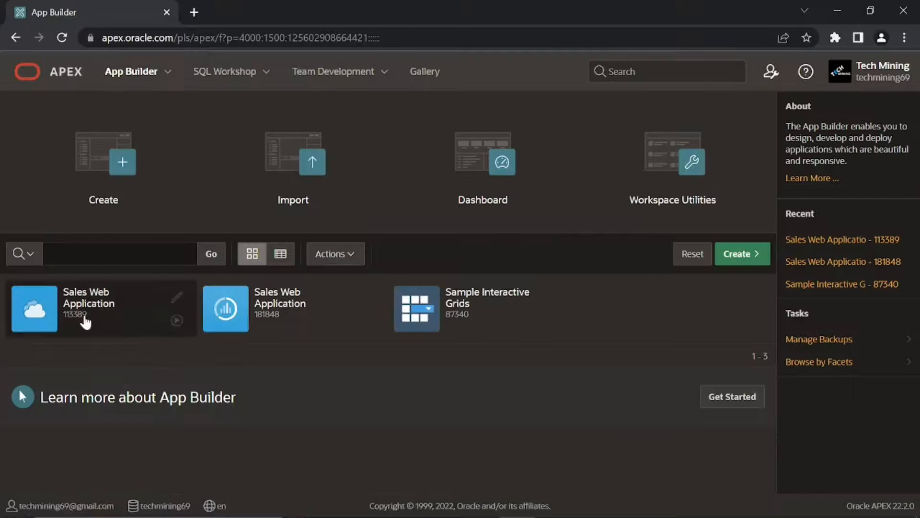
click(89, 308)
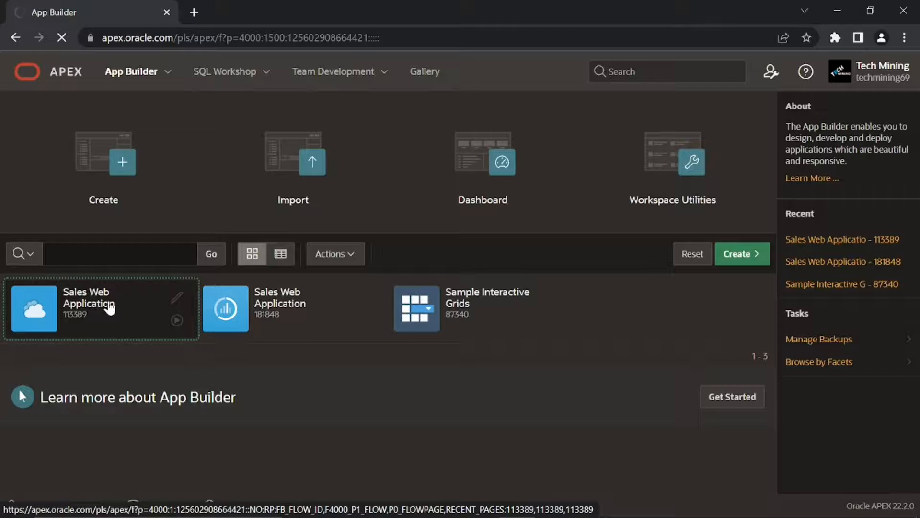
click(88, 307)
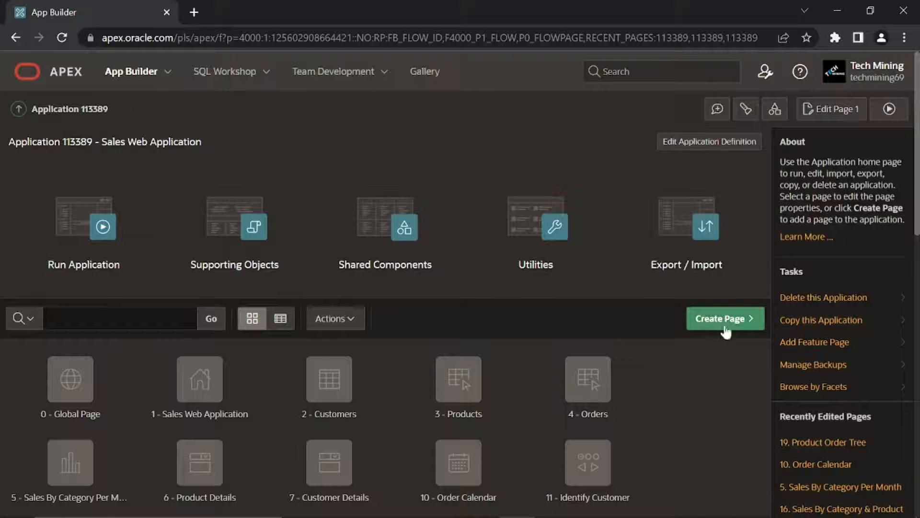
- Create a new page as a Chart component and choose the Gantt chart type
click(720, 318)
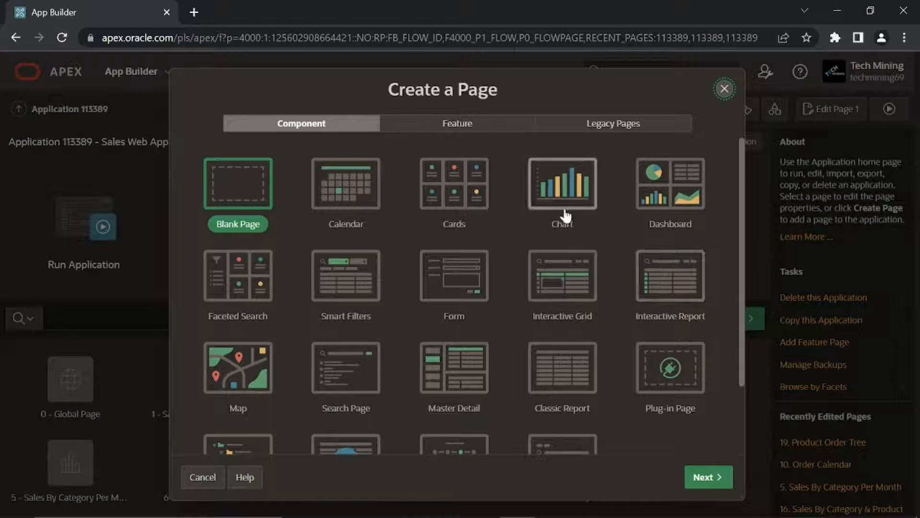
click(562, 184)
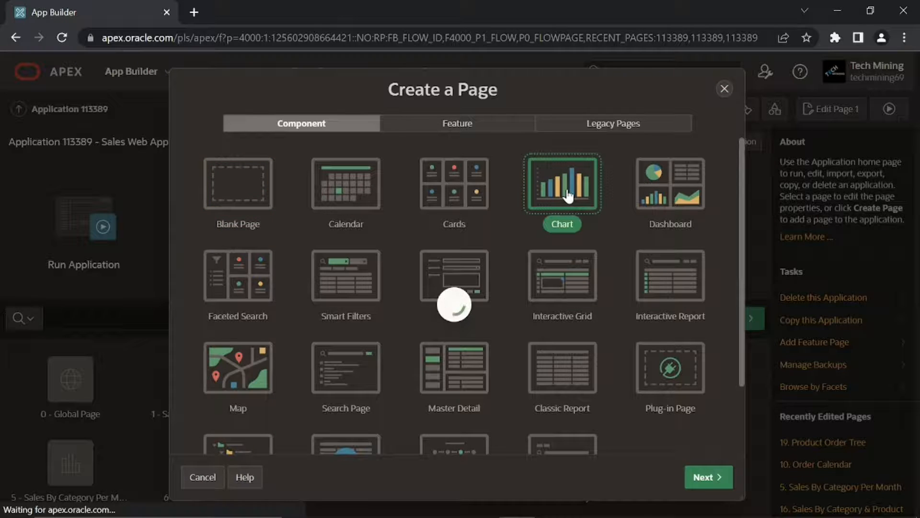
click(708, 476)
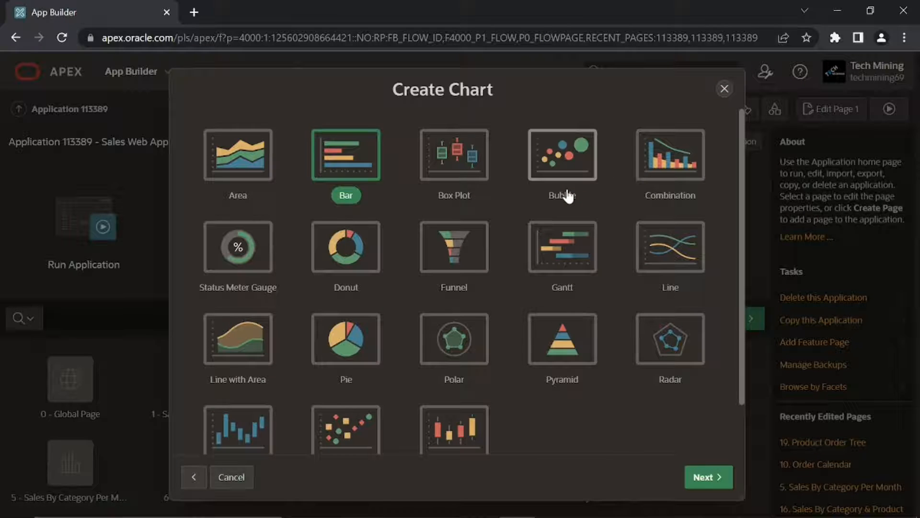
mouse_move(561, 258)
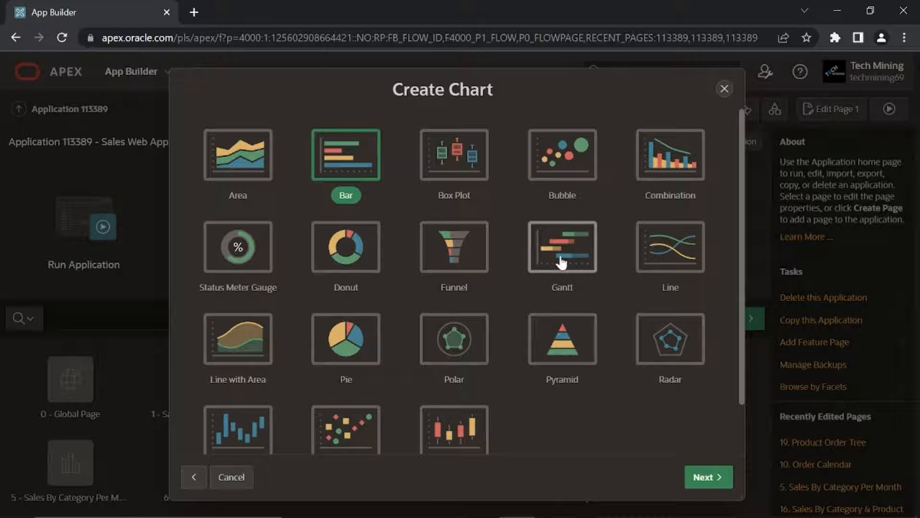
click(707, 477)
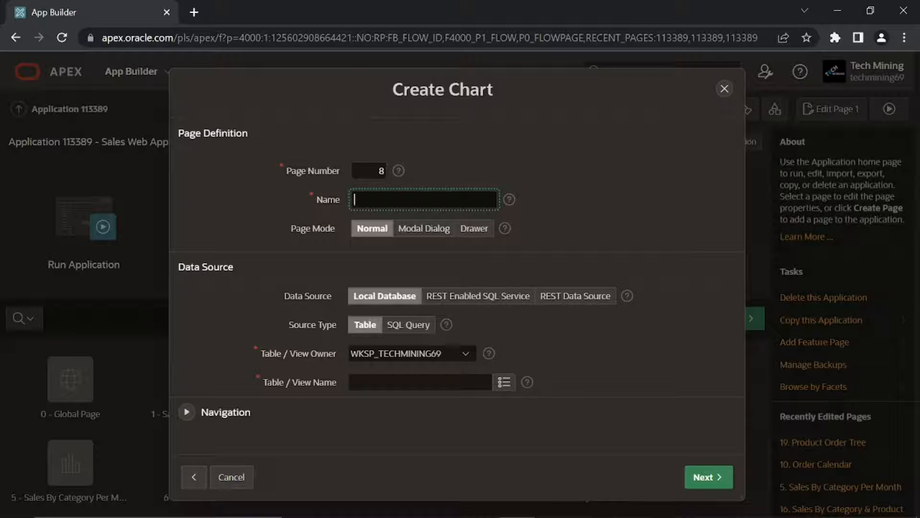
- Set page number 20, name it Gantt Chart and keep Page Mode Normal
click(368, 170)
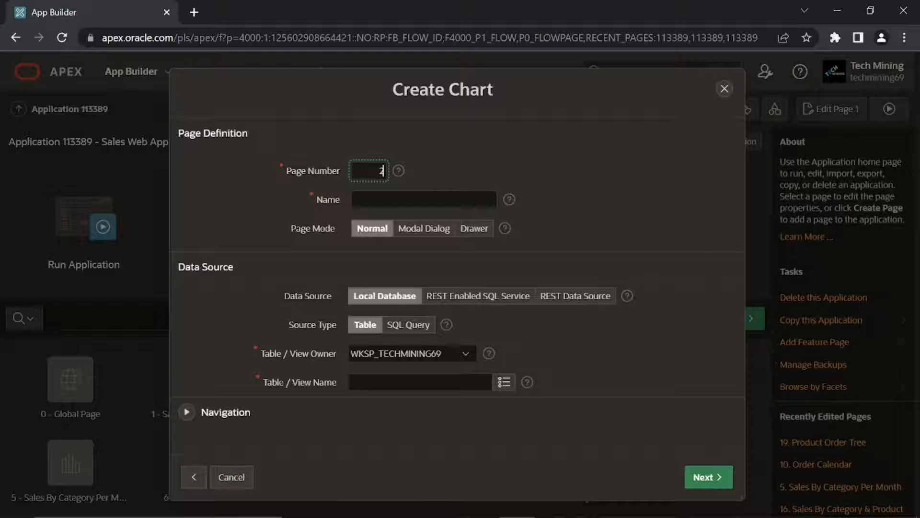
text(20)
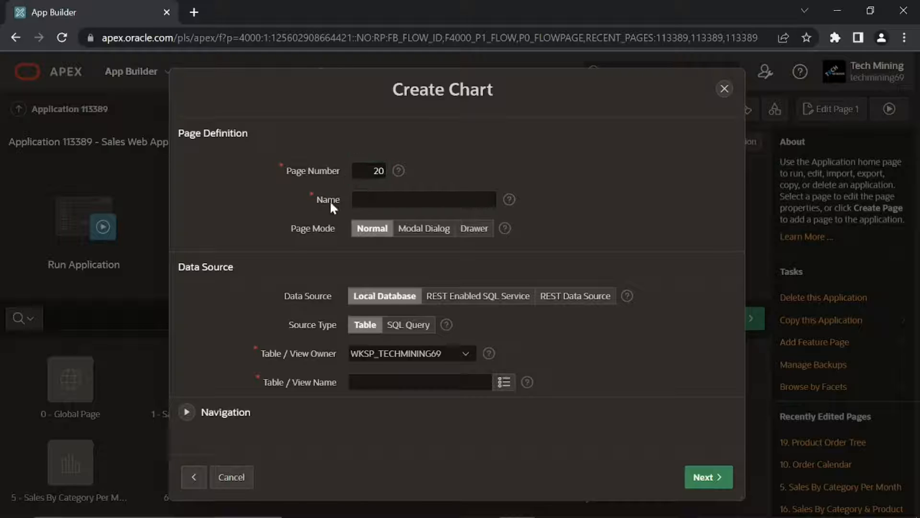
text(Gantt C)
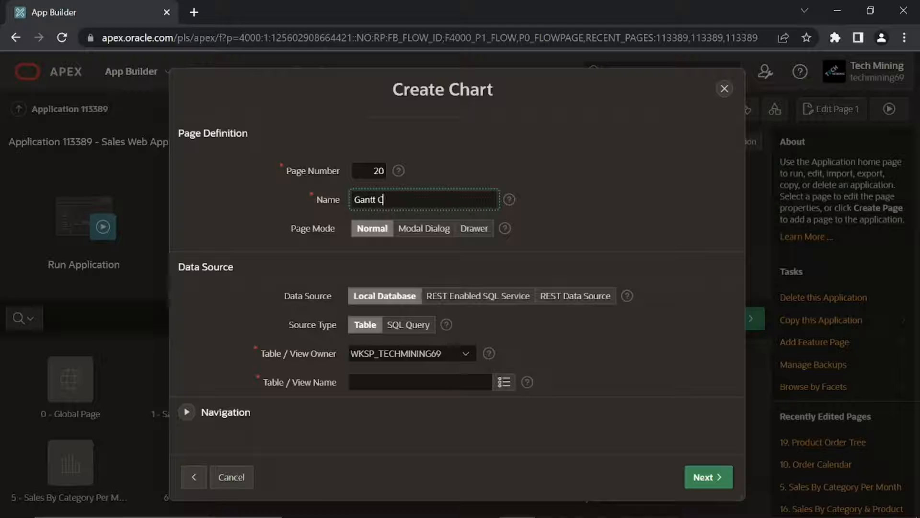
text(hart)
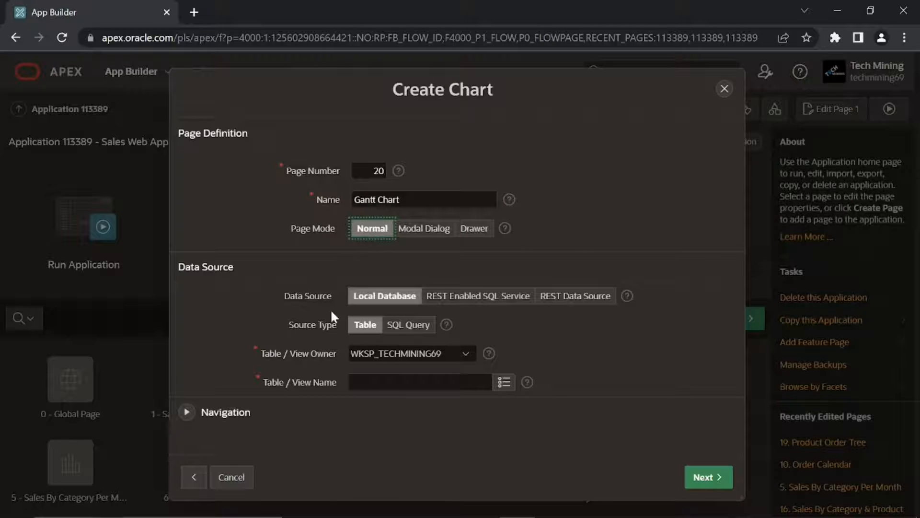
click(409, 325)
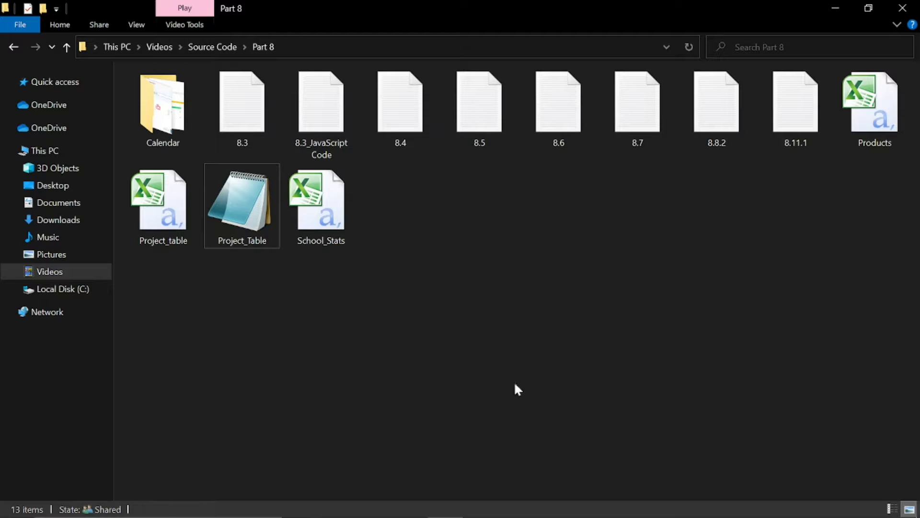
- Open the 8.8.2 query file from the Part 8 folder in Notepad
double_click(716, 100)
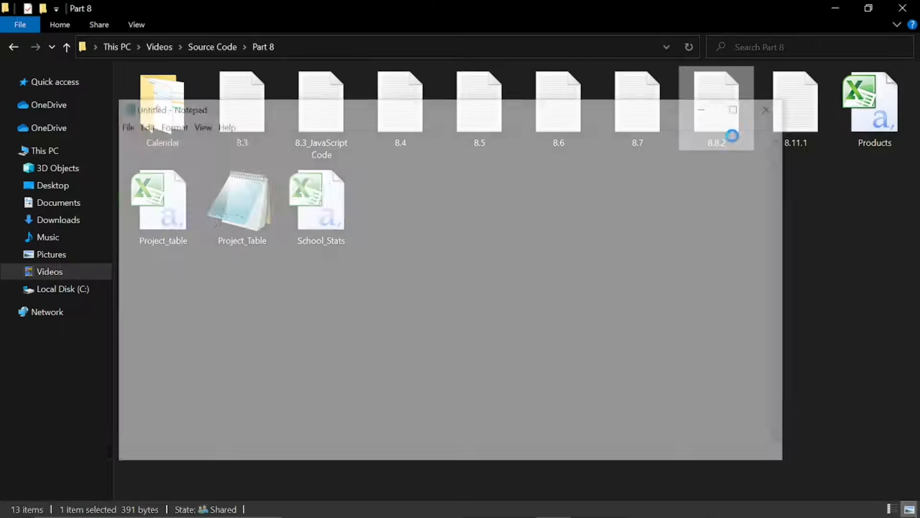
double_click(715, 99)
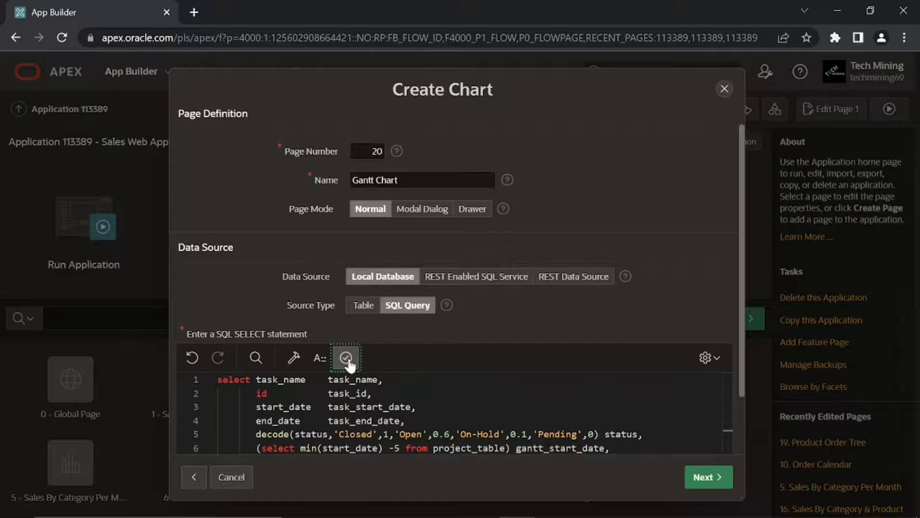
- Validate the Gantt SQL query and switch off Use Breadcrumb in the Navigation settings
click(345, 358)
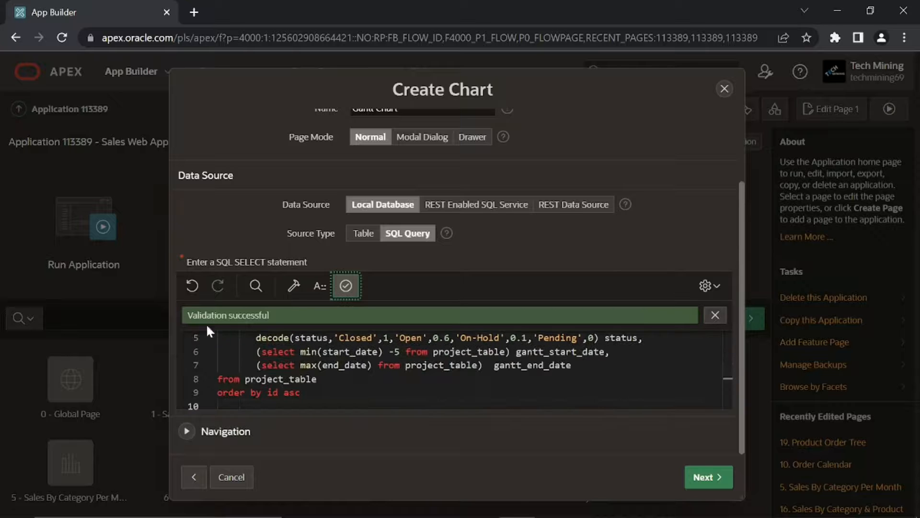
scroll(up, 3)
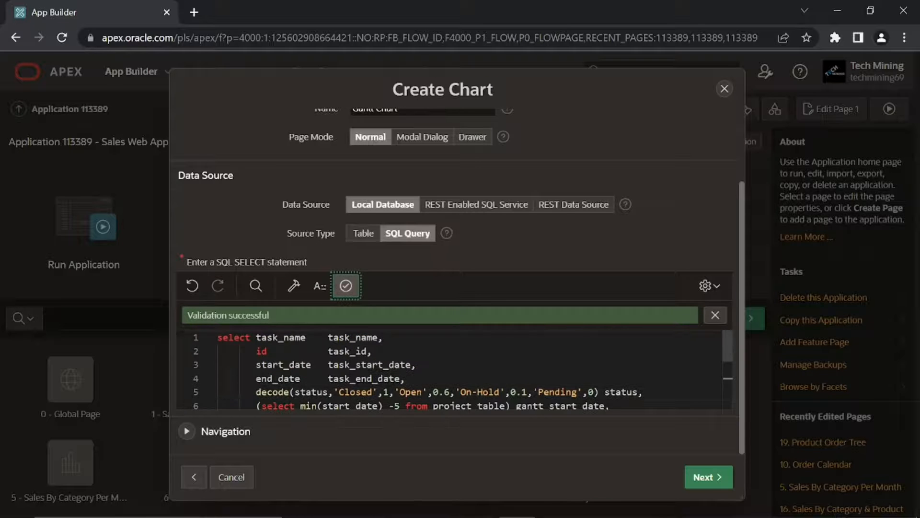
click(187, 430)
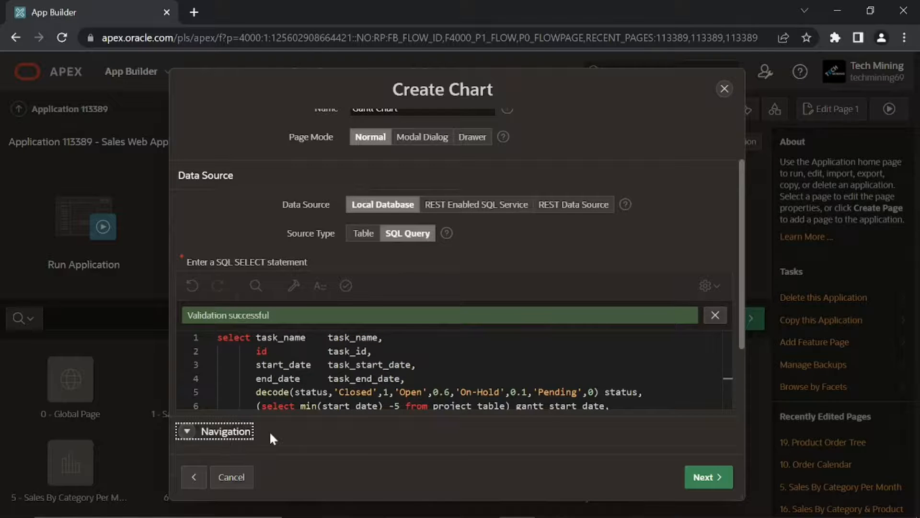
click(225, 431)
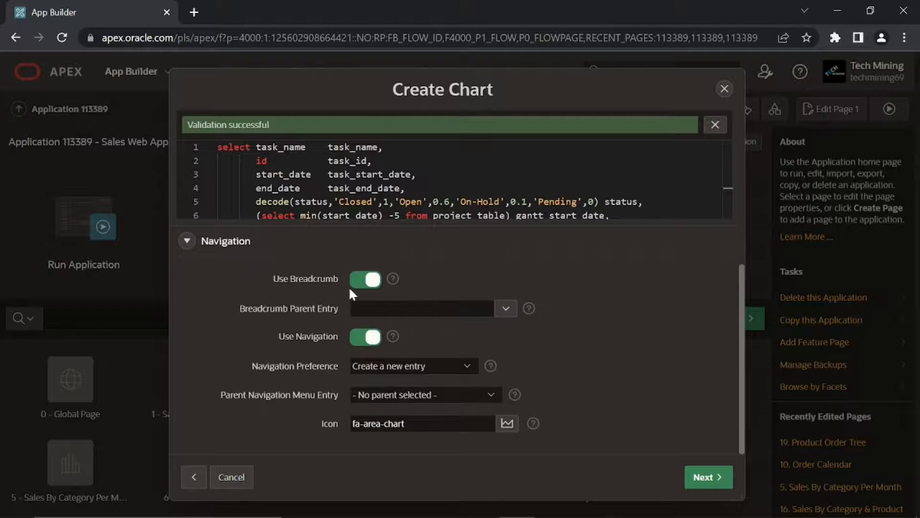
click(364, 279)
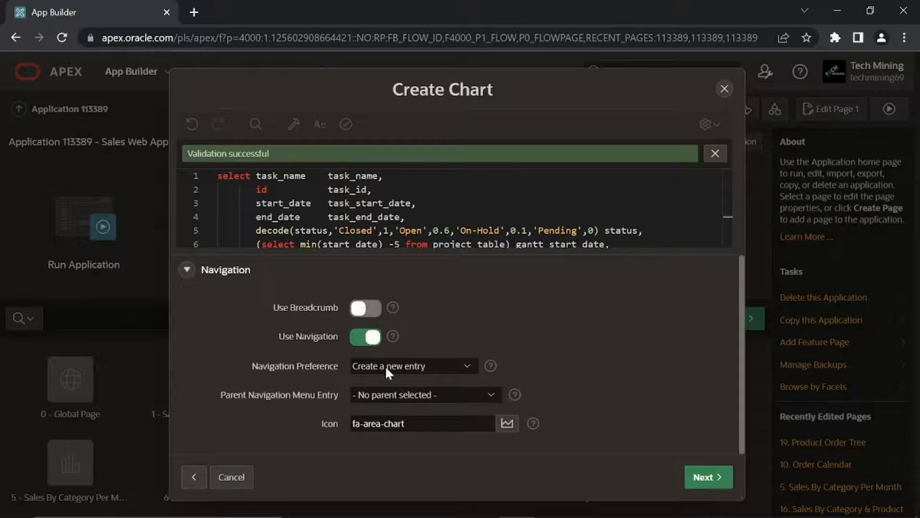
- Map the page to the existing Reports navigation entry and continue to column mapping
click(412, 365)
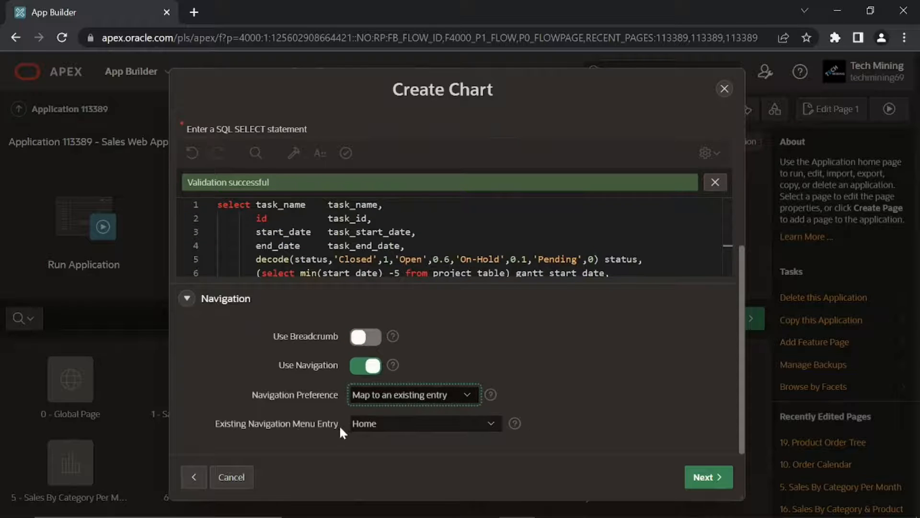
click(424, 422)
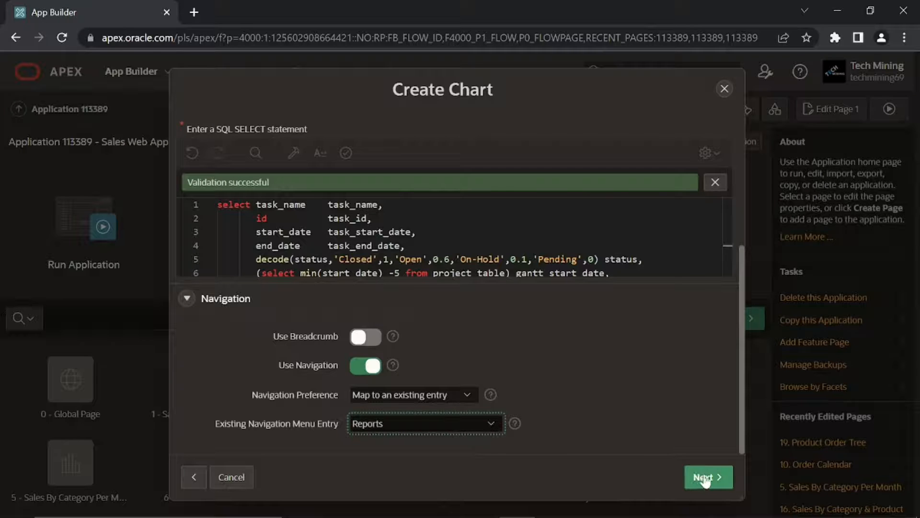
click(708, 477)
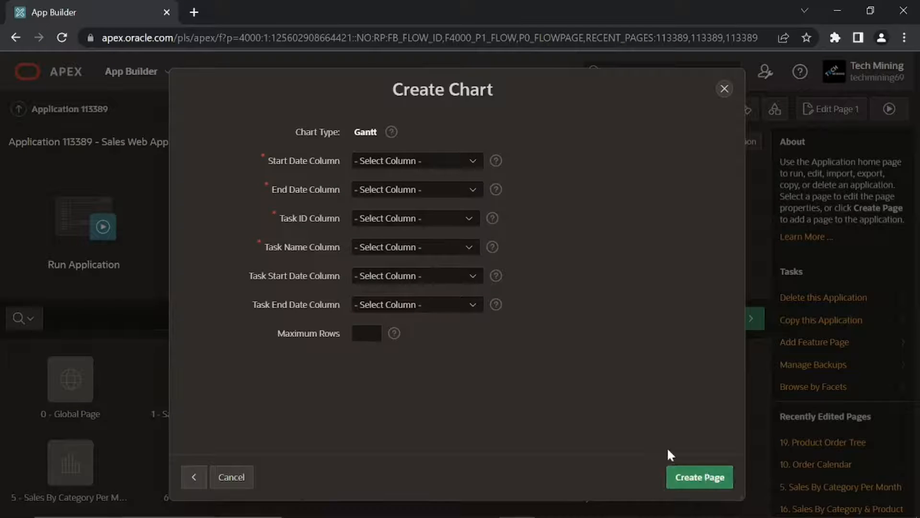
mouse_move(392, 168)
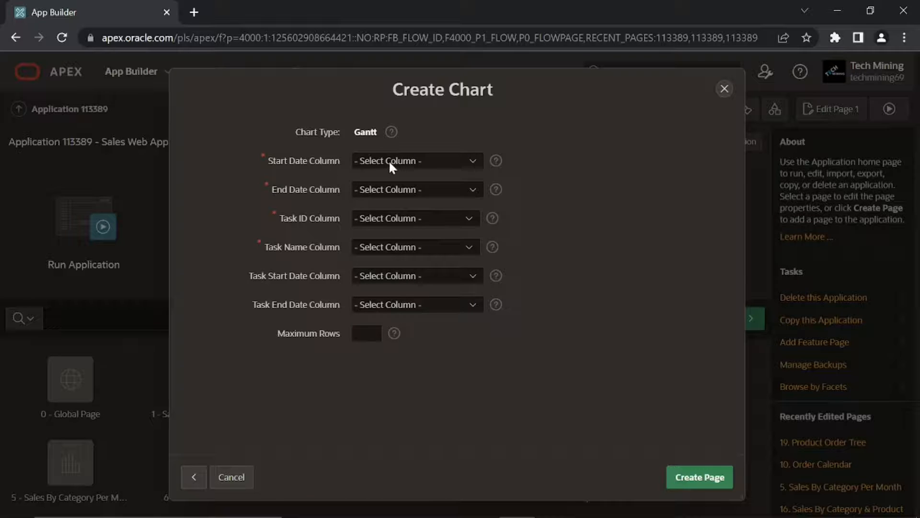
- Map Start/End Date to GANTT_START_DATE/GANTT_END_DATE, Task ID to TASK_ID, Task Name to TASK_NAME
click(417, 161)
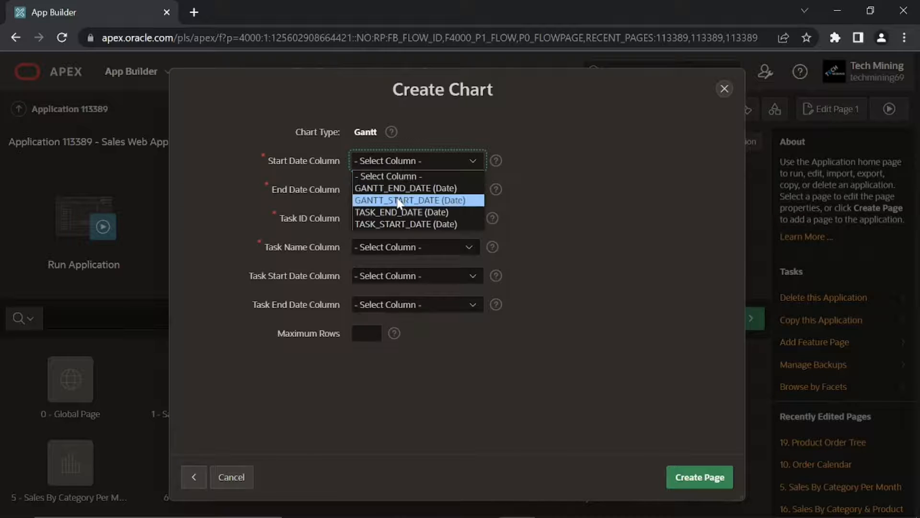
click(406, 200)
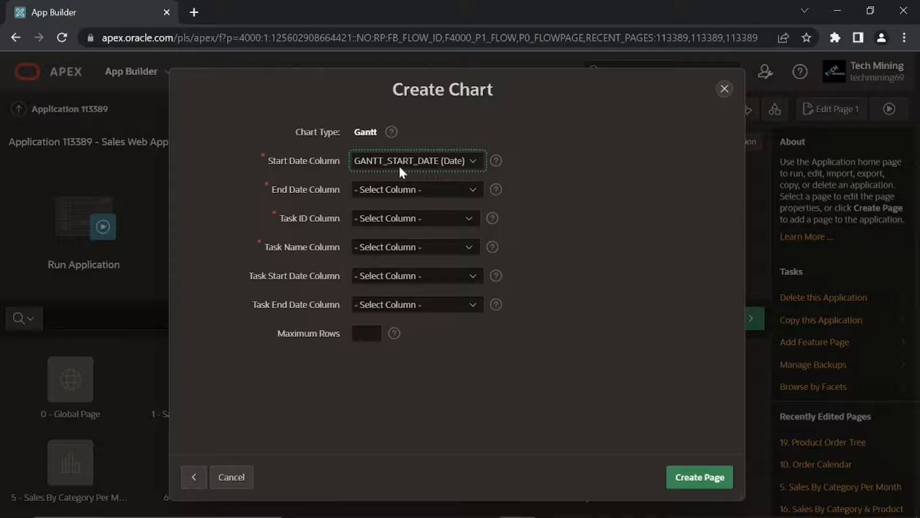
mouse_move(386, 198)
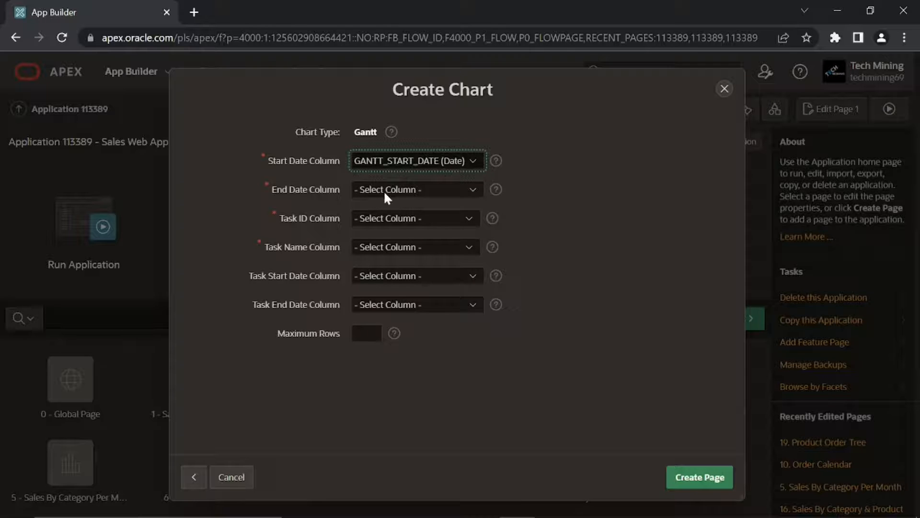
click(416, 188)
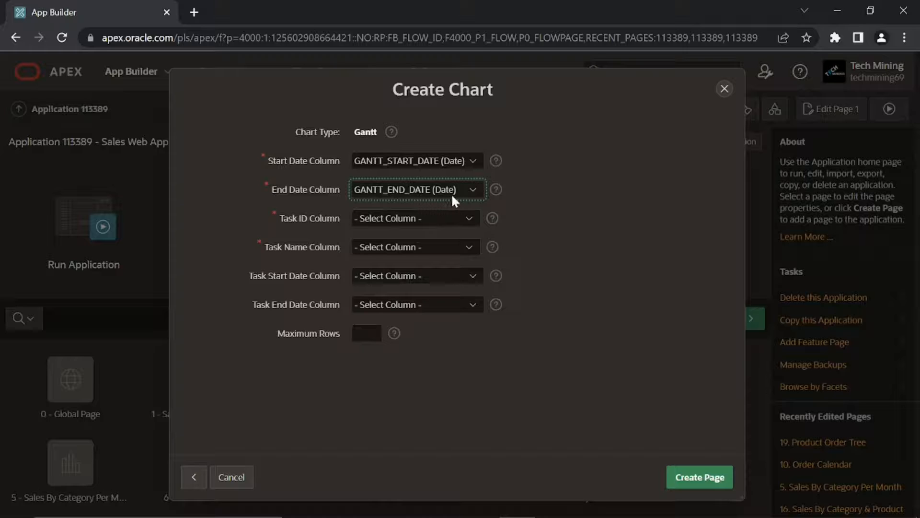
mouse_move(374, 198)
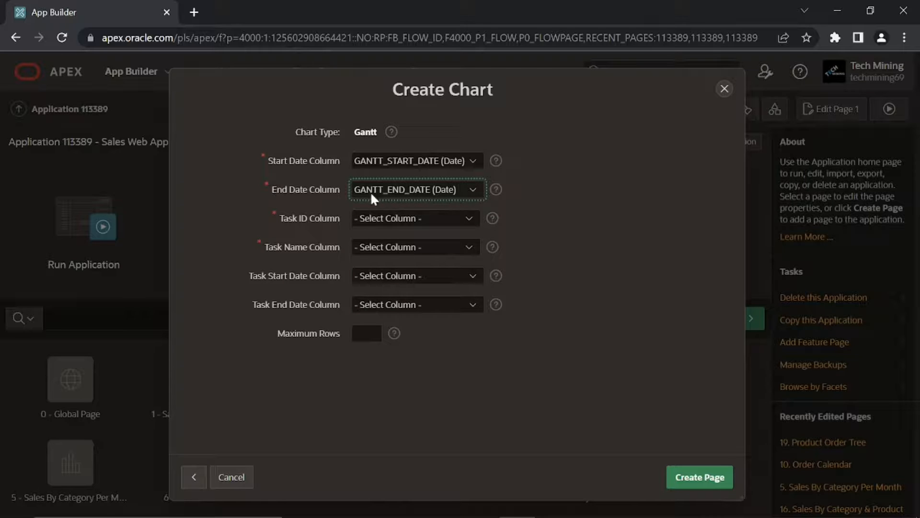
mouse_move(377, 223)
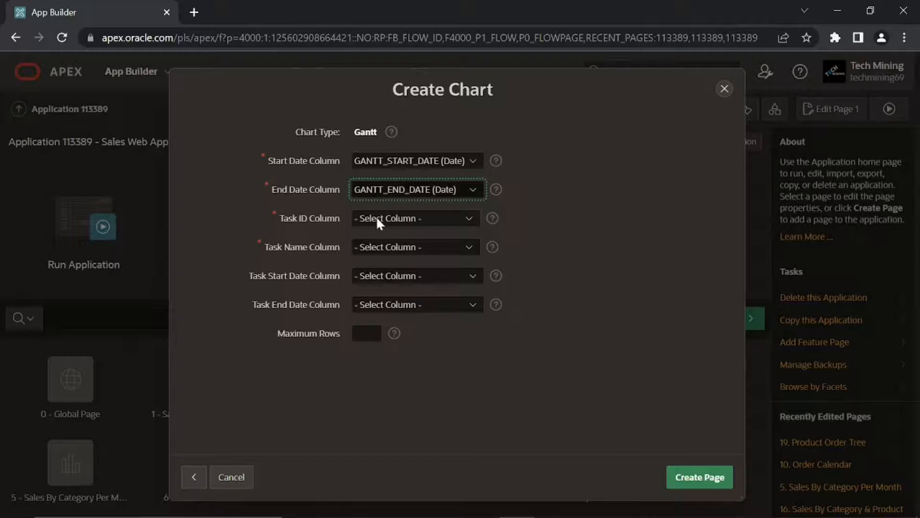
click(415, 218)
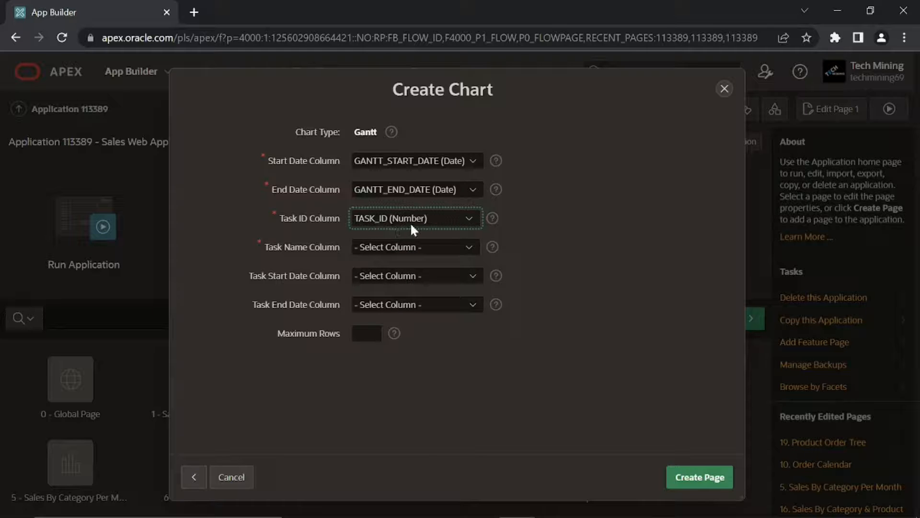
mouse_move(340, 244)
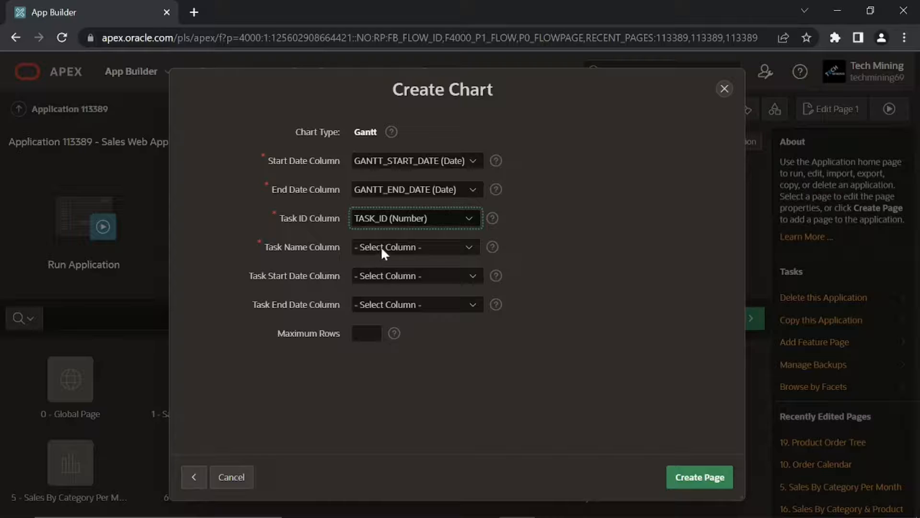
click(415, 247)
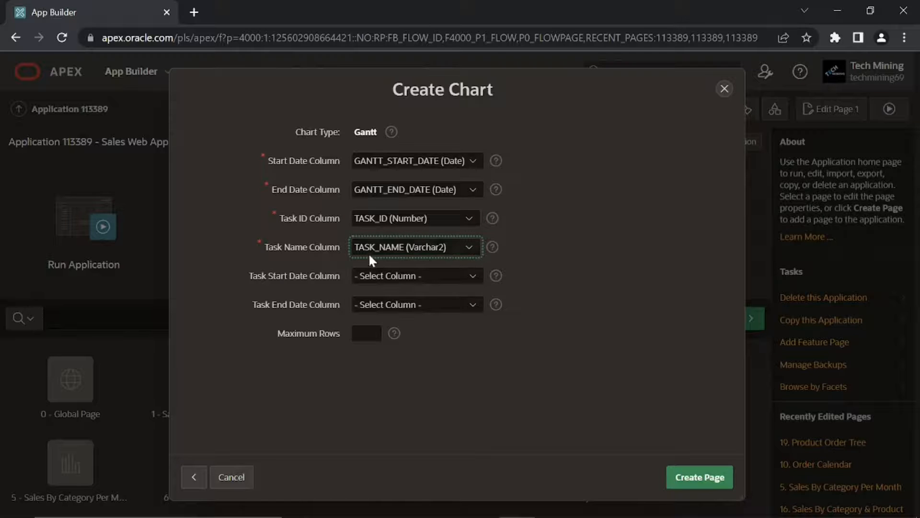
mouse_move(417, 256)
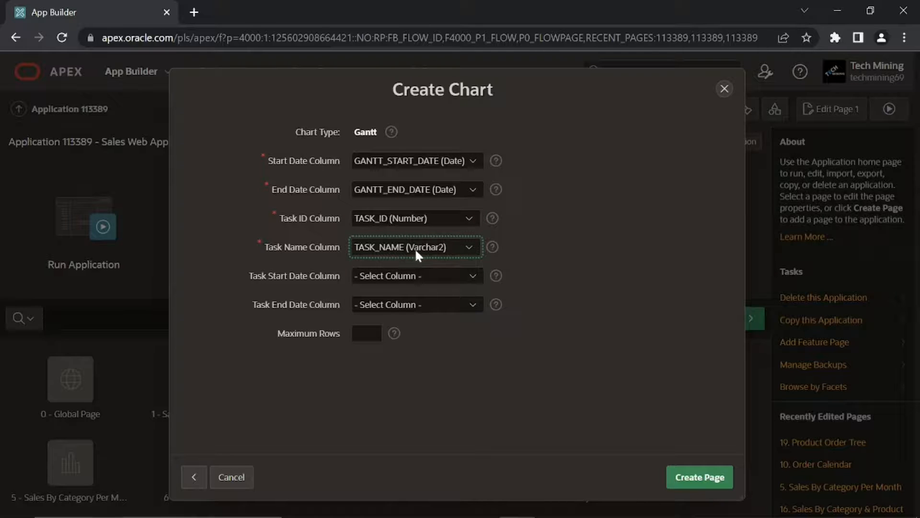
mouse_move(292, 286)
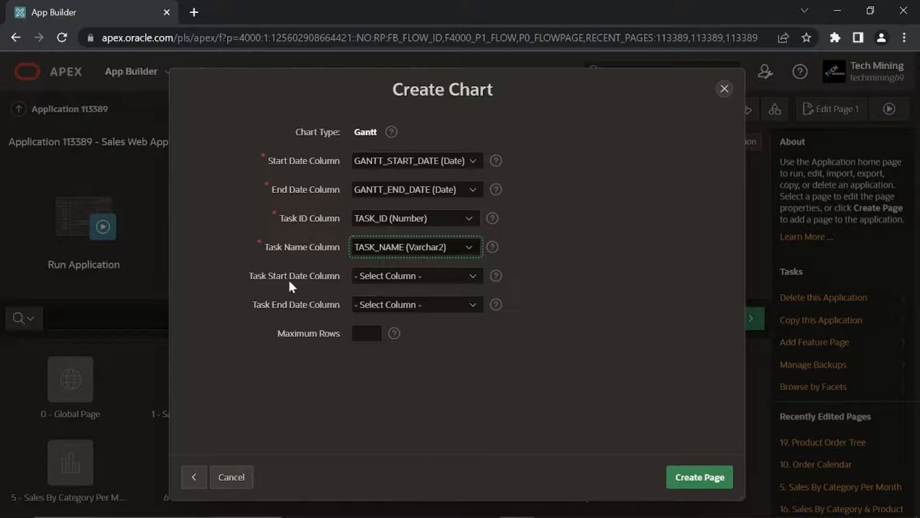
- Map task dates to TASK_START_DATE and TASK_END_DATE and create the Gantt page
click(416, 276)
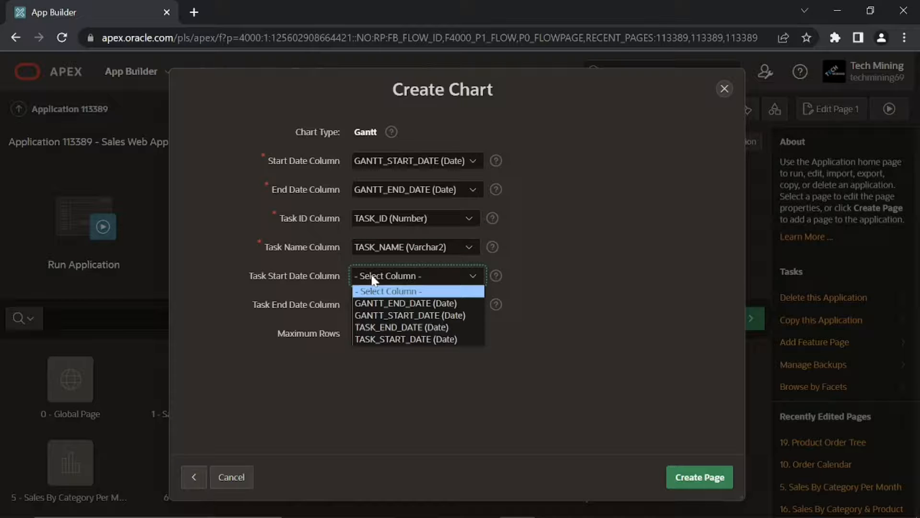
click(406, 338)
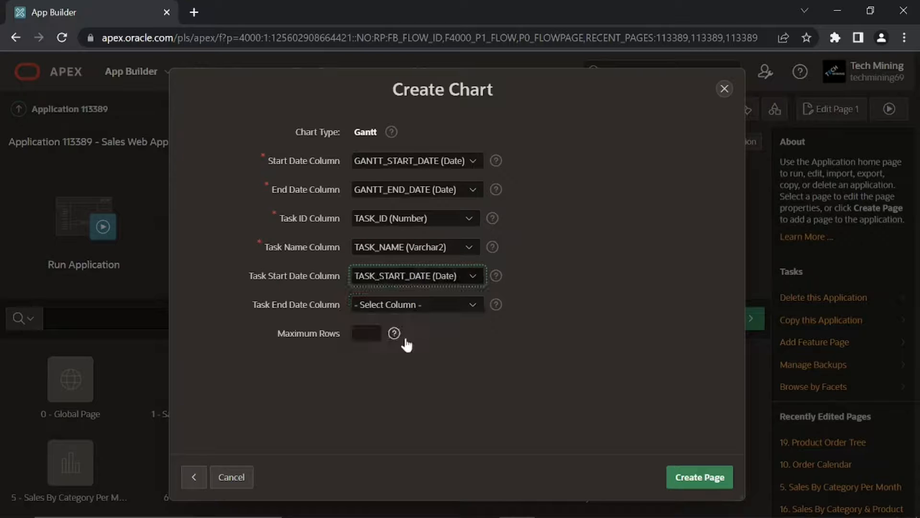
mouse_move(437, 287)
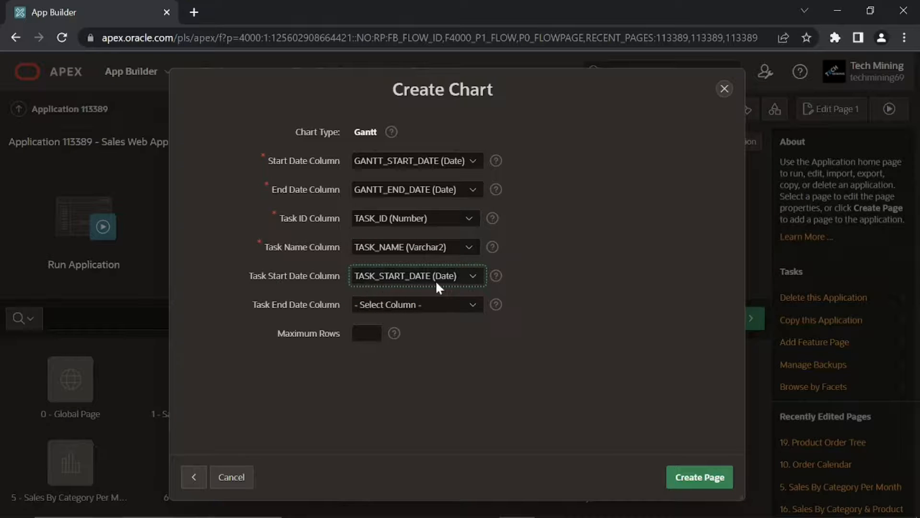
mouse_move(432, 289)
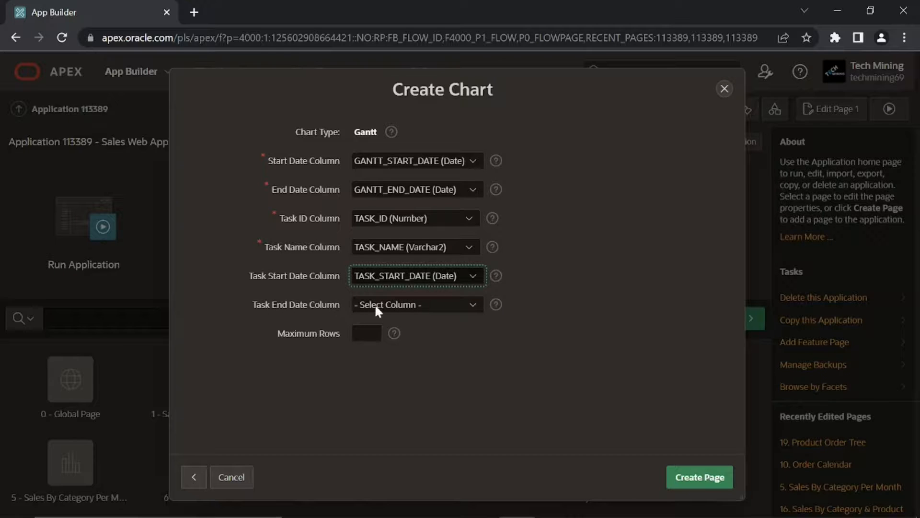
click(417, 304)
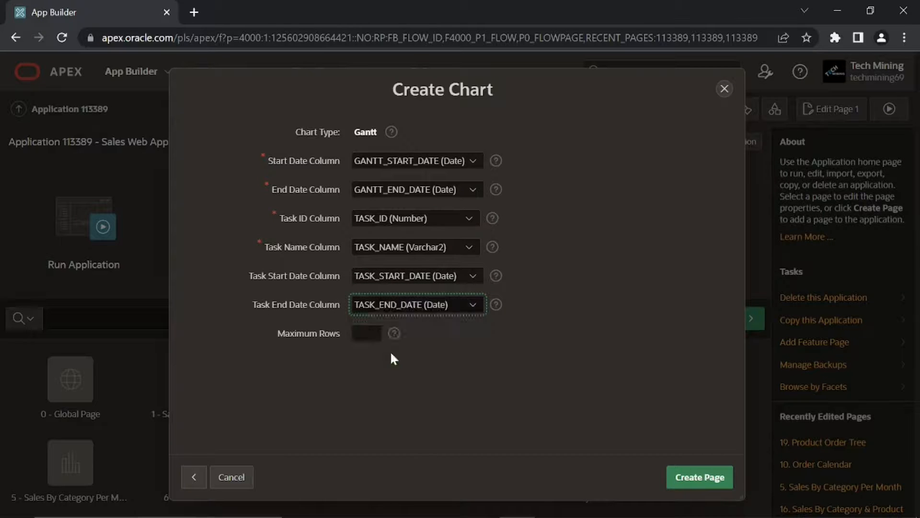
mouse_move(435, 316)
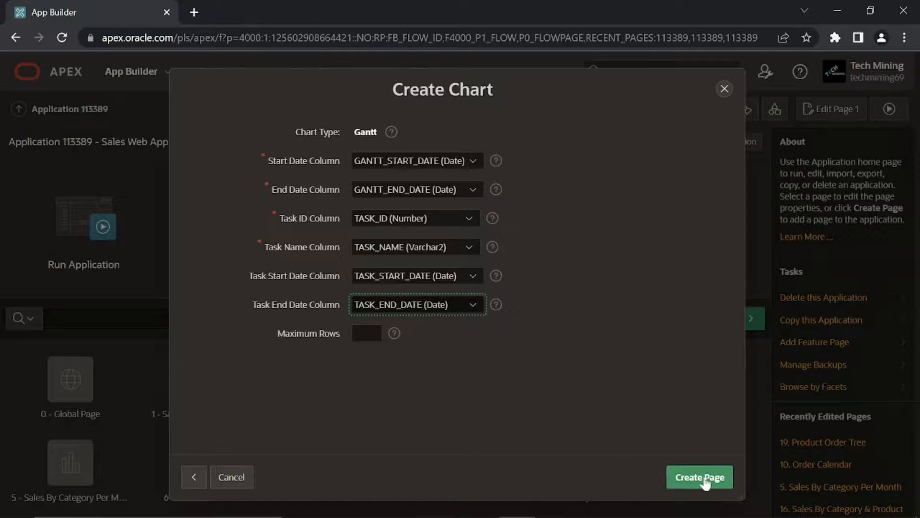
click(699, 477)
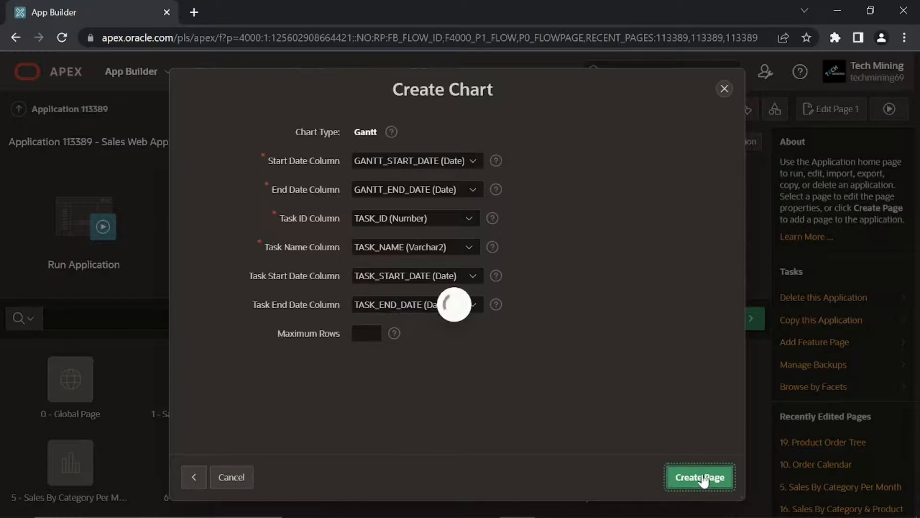
- Set Series 1's Progress column mapping to STATUS and save page 20
click(699, 477)
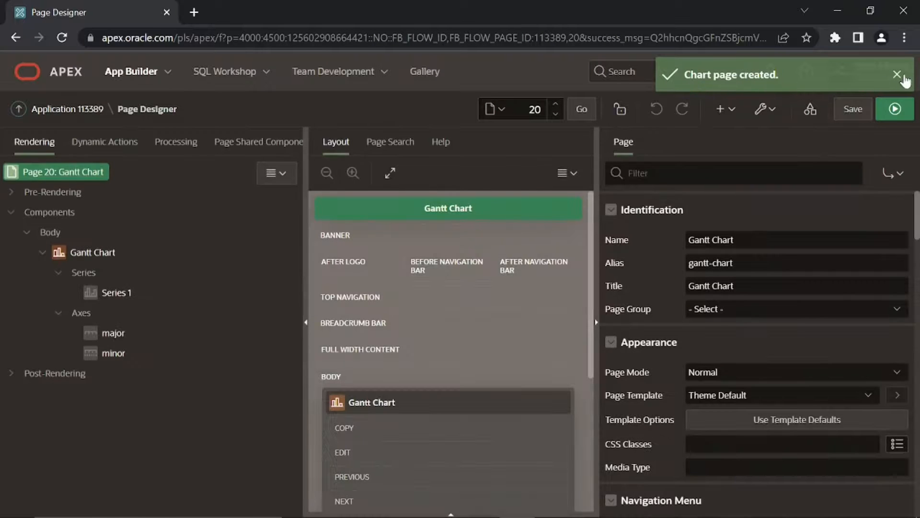
click(897, 75)
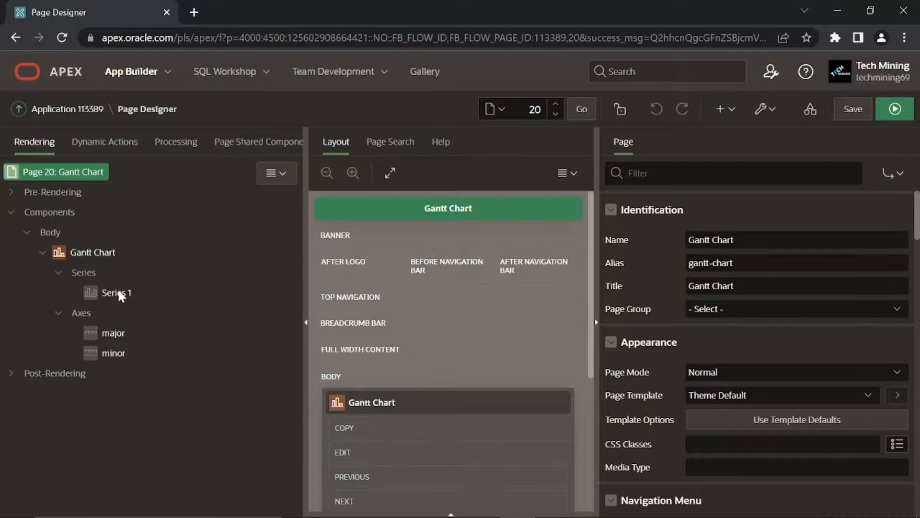
click(116, 292)
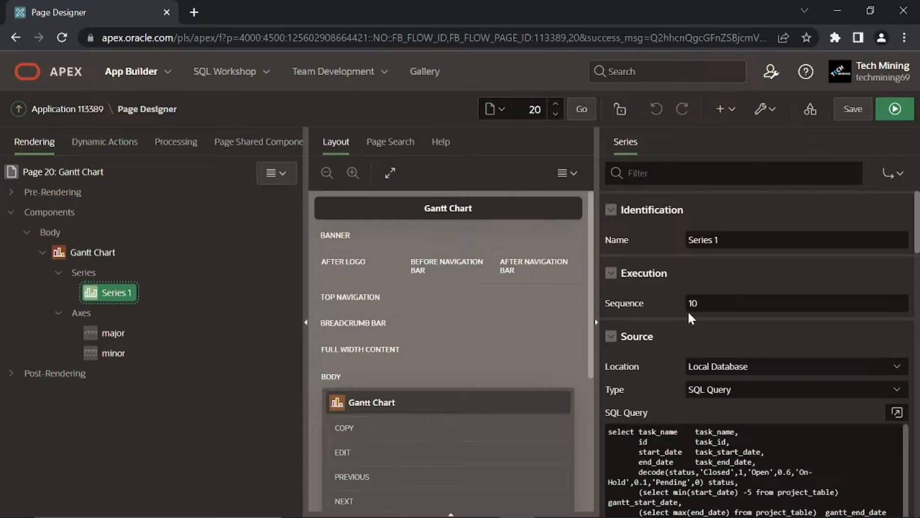
scroll(down, 3)
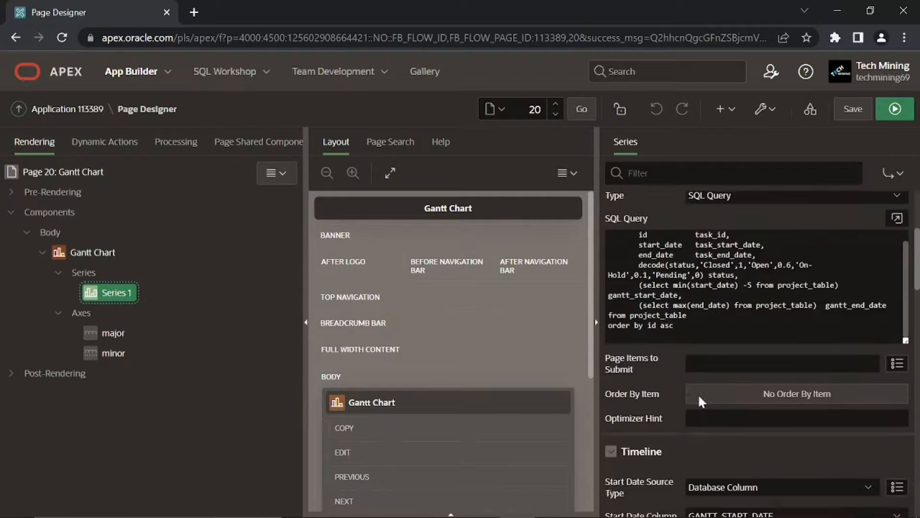
scroll(down, 3)
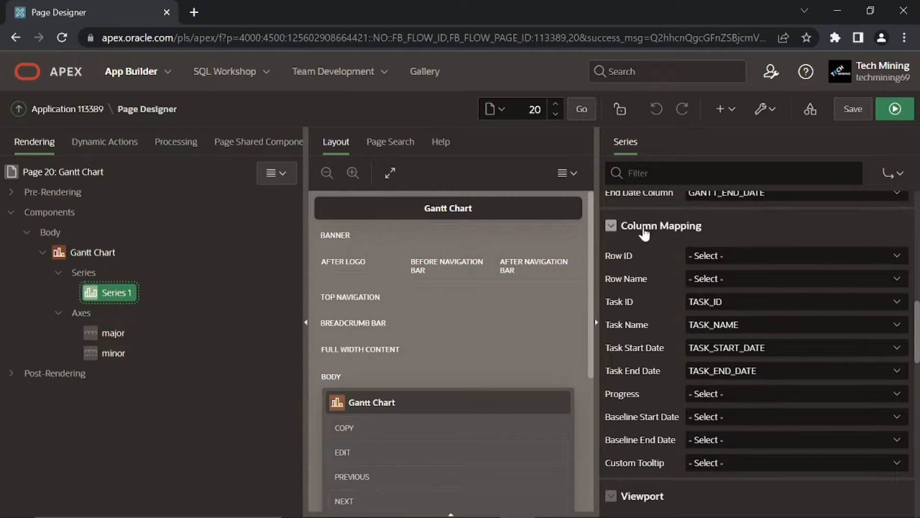
mouse_move(739, 398)
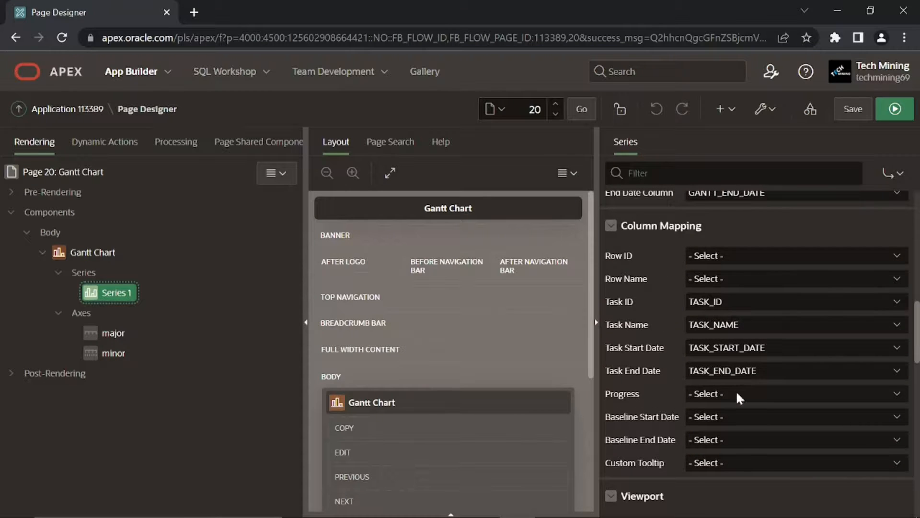
click(795, 393)
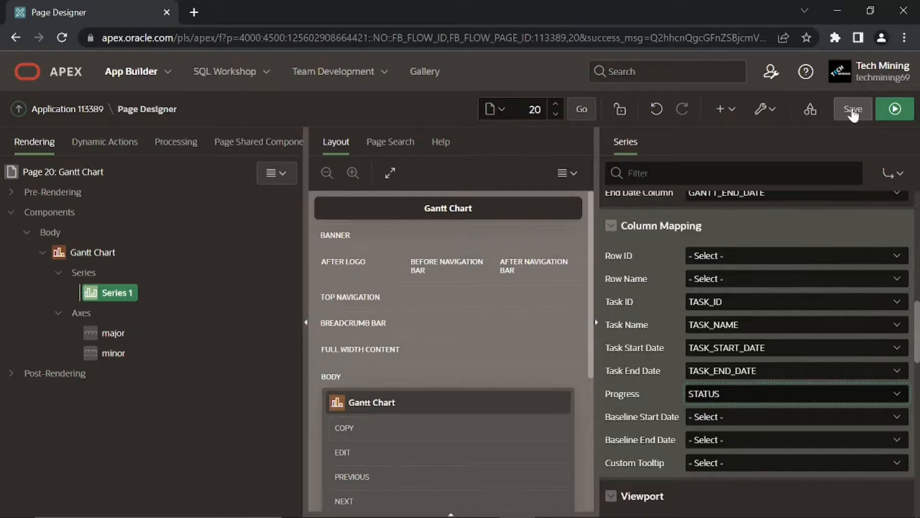
click(851, 110)
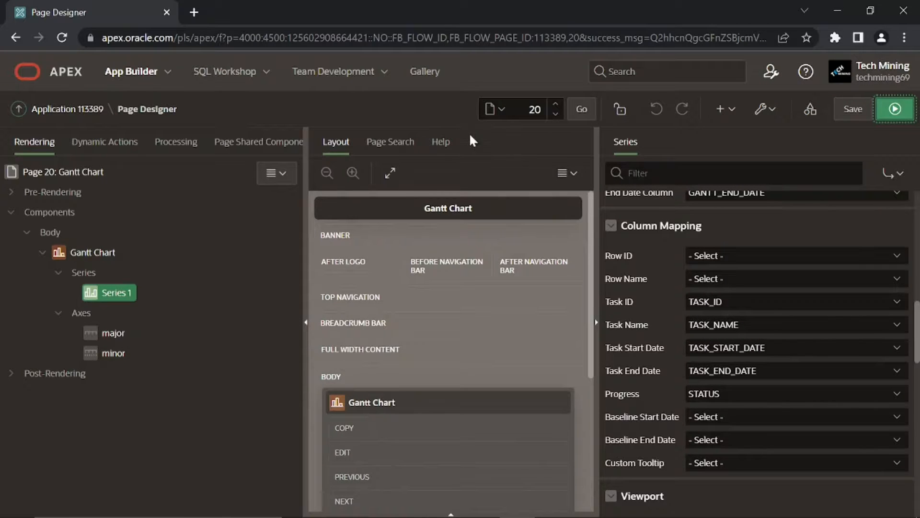
- Return to the application home and run the Sales Web Application
click(67, 109)
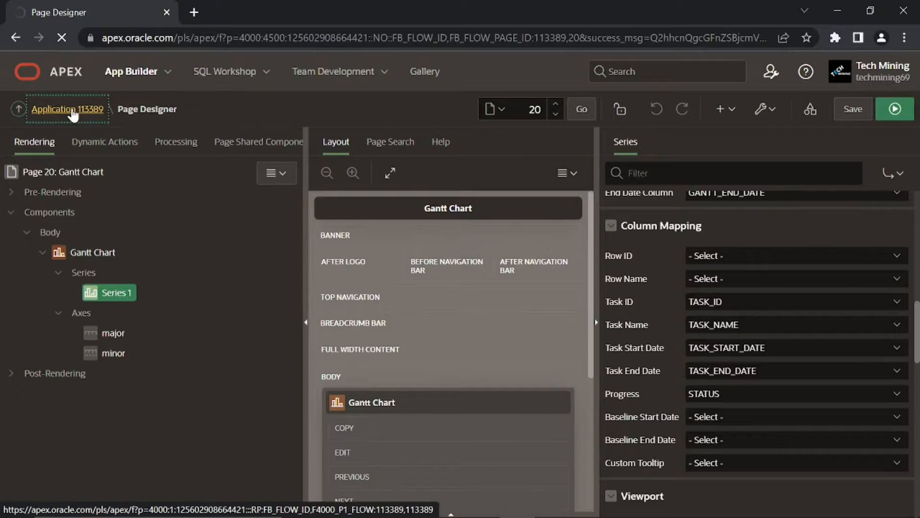
click(66, 109)
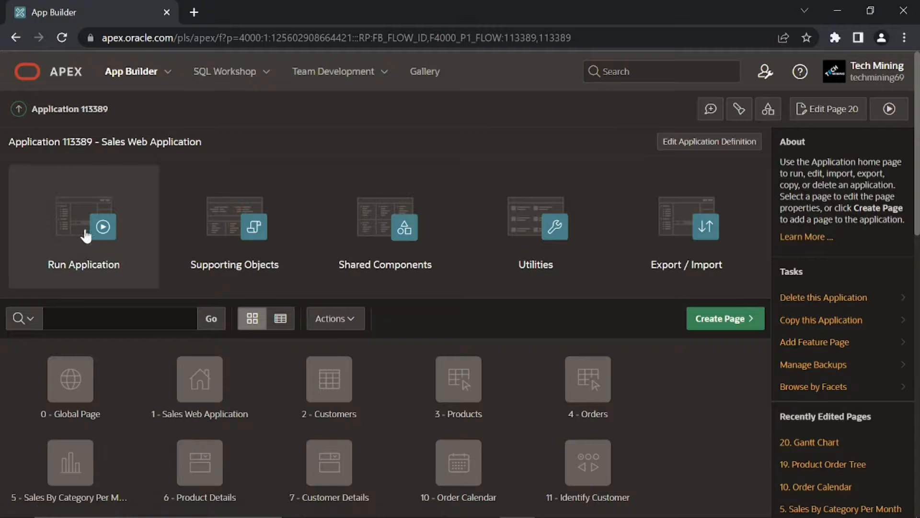
click(83, 227)
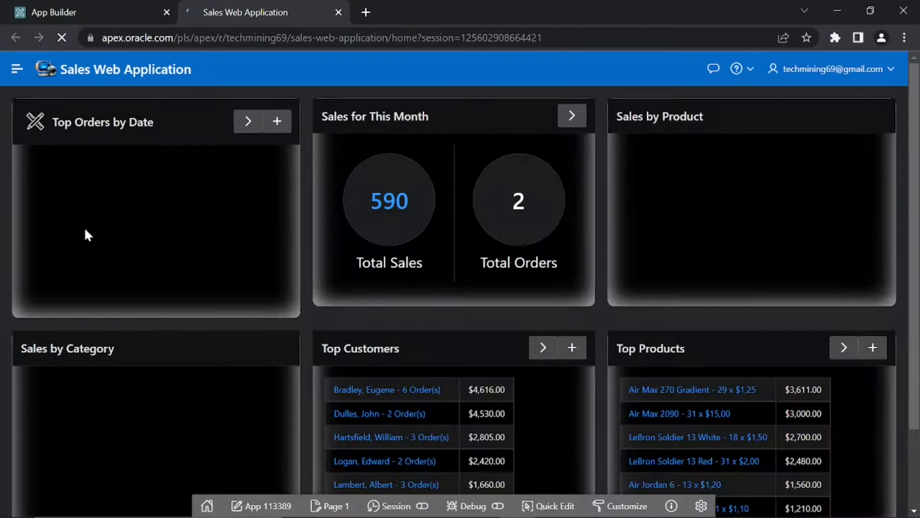
- Navigate via the menu to Reports and open the Gantt Chart report
click(16, 69)
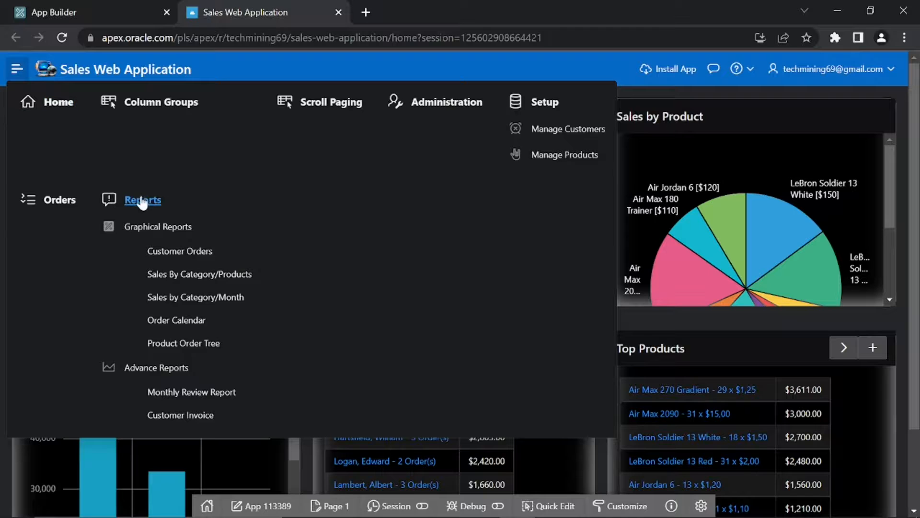
click(142, 200)
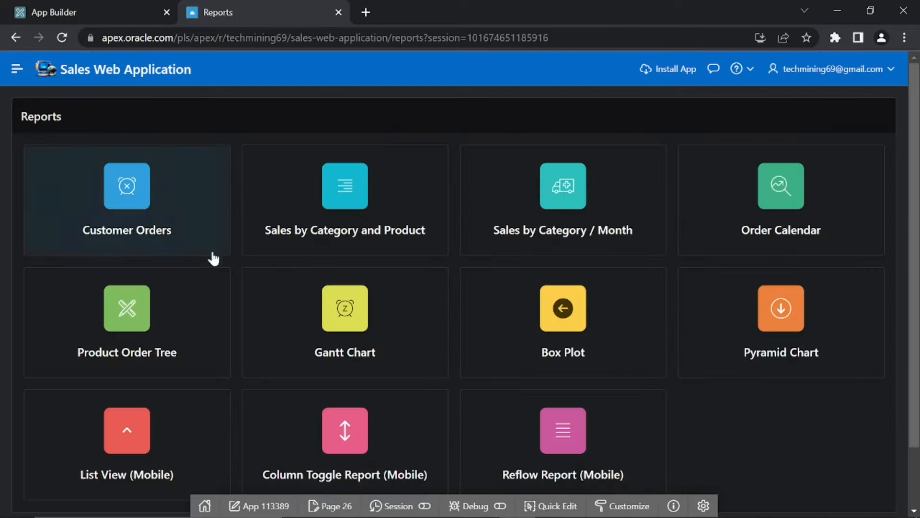
click(344, 322)
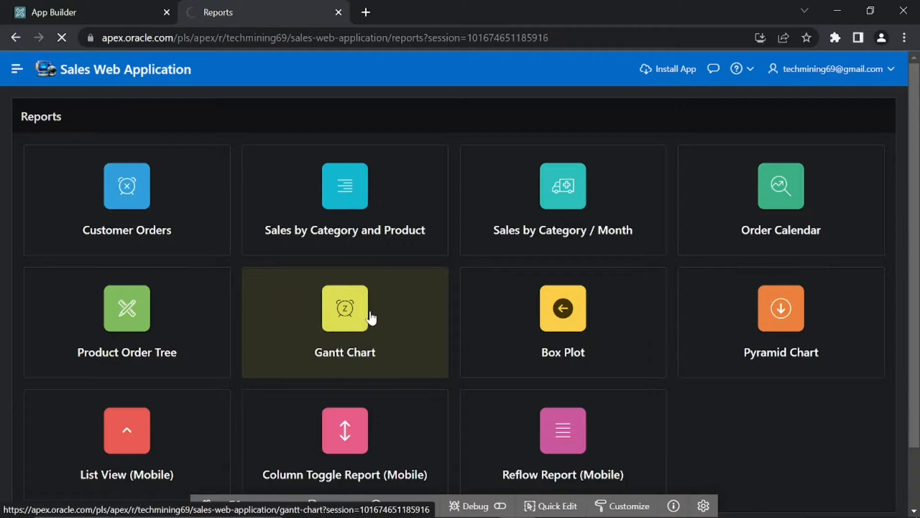
click(344, 307)
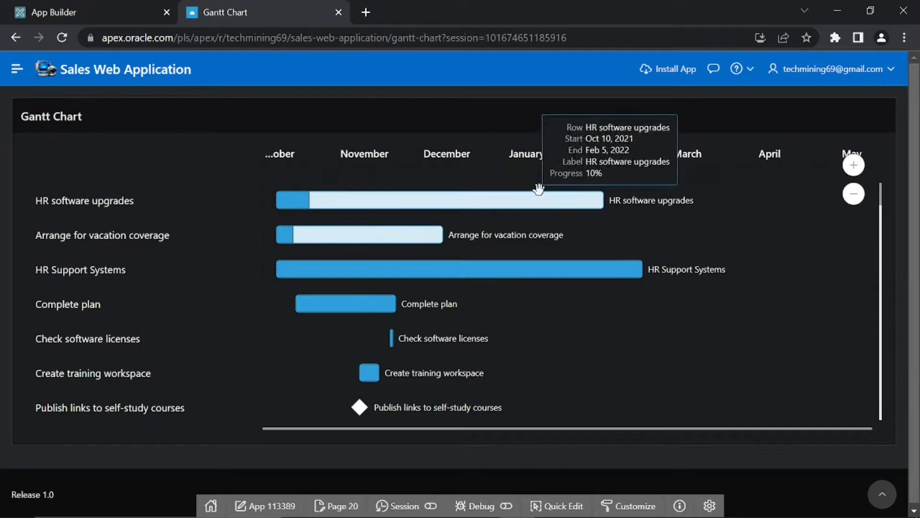
mouse_move(853, 194)
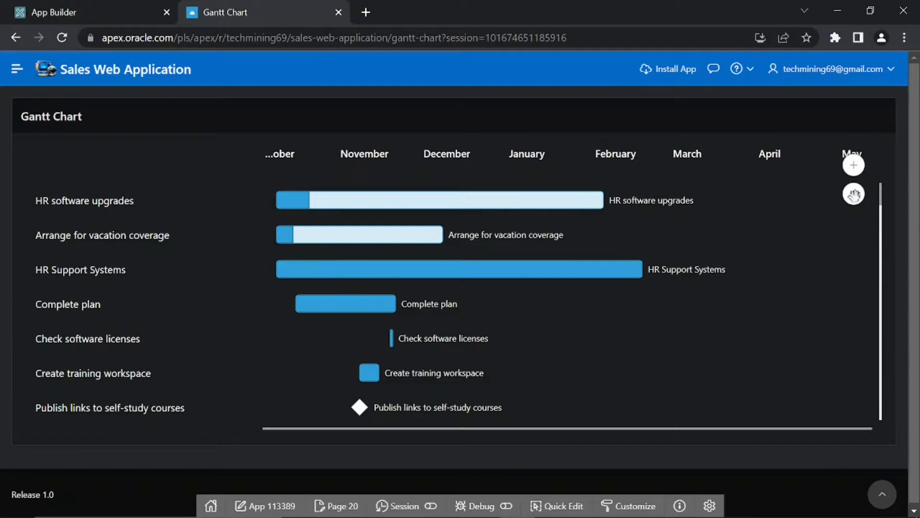
mouse_move(853, 194)
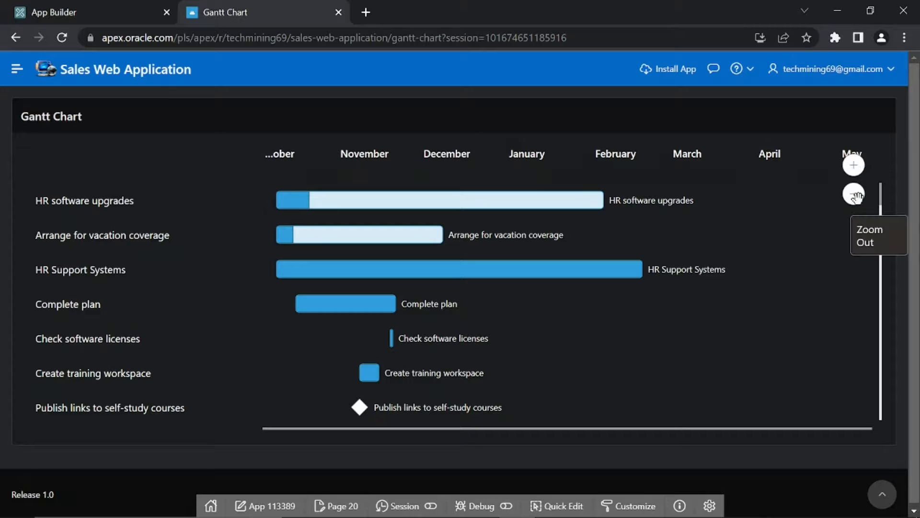
- Zoom the Gantt timeline in twice and back out, reading task tooltips
click(853, 194)
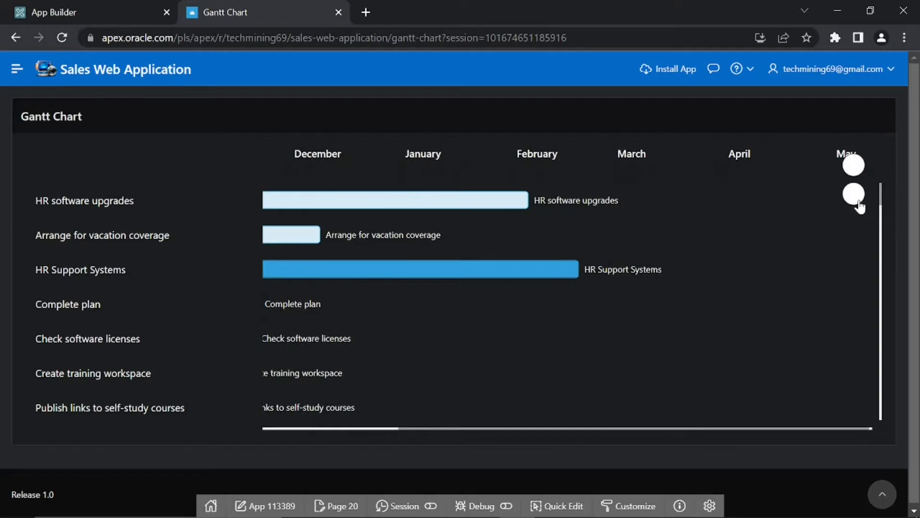
click(853, 165)
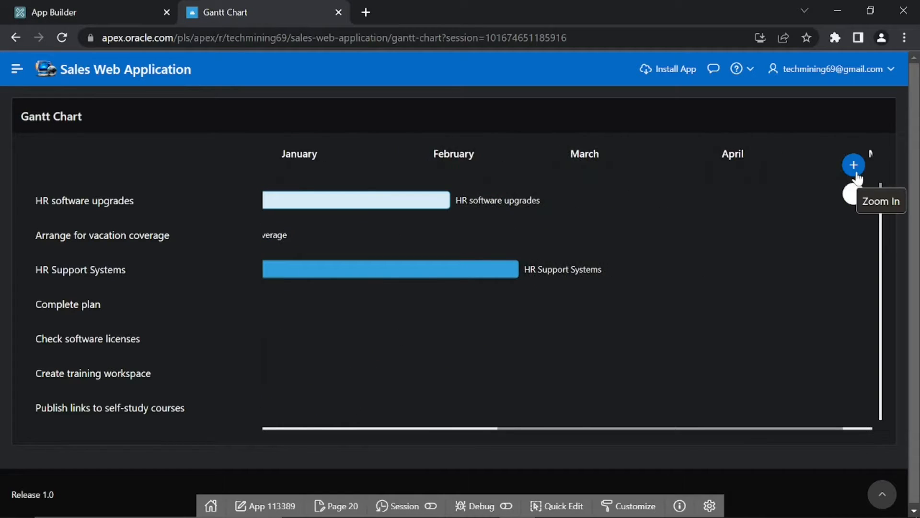
click(853, 165)
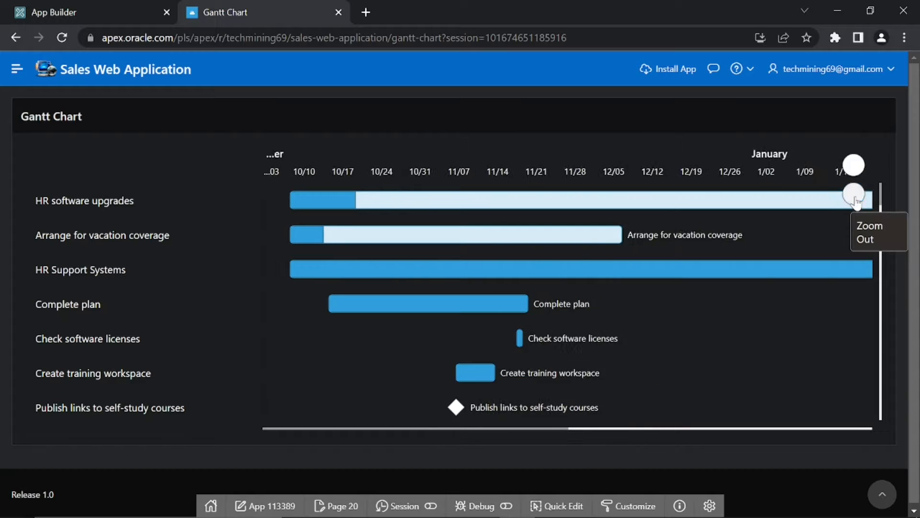
click(853, 194)
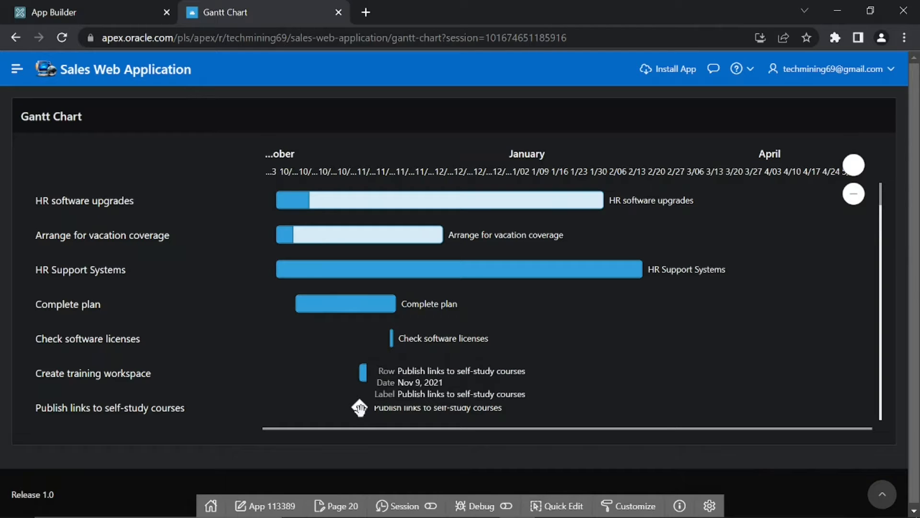
mouse_move(370, 373)
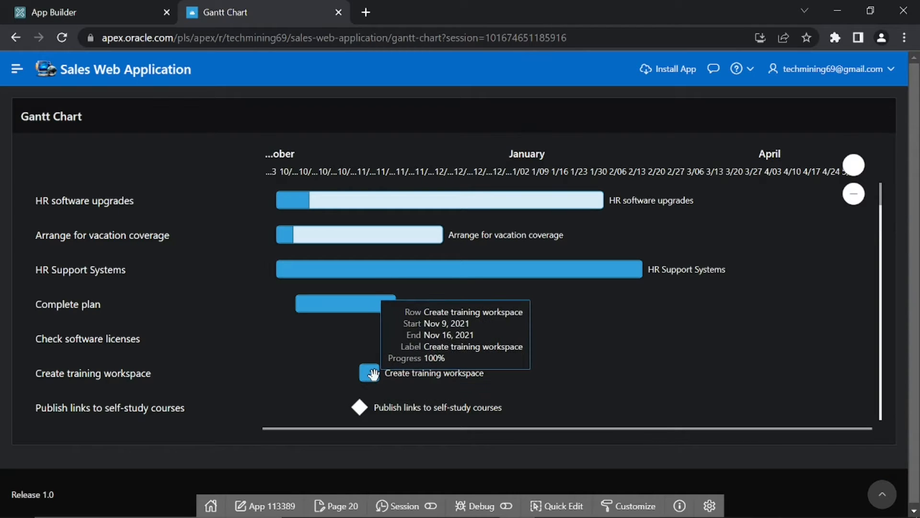
mouse_move(358, 234)
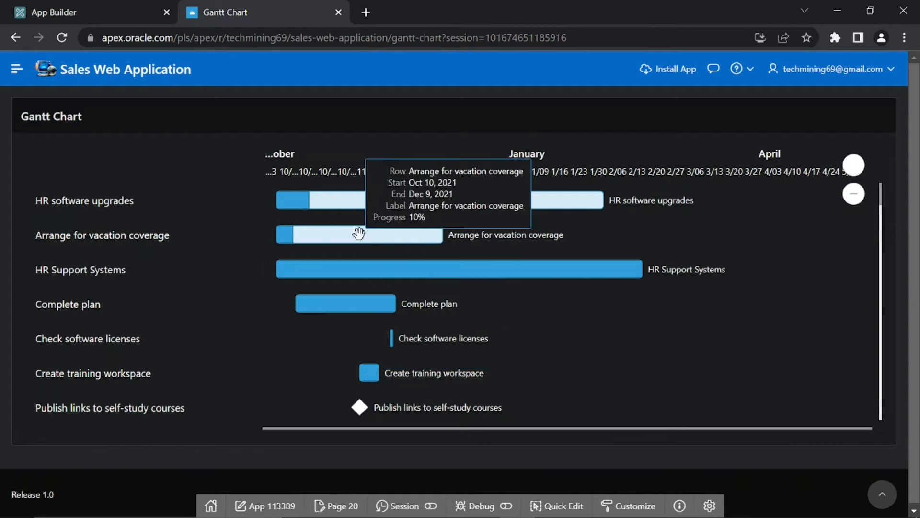
mouse_move(371, 269)
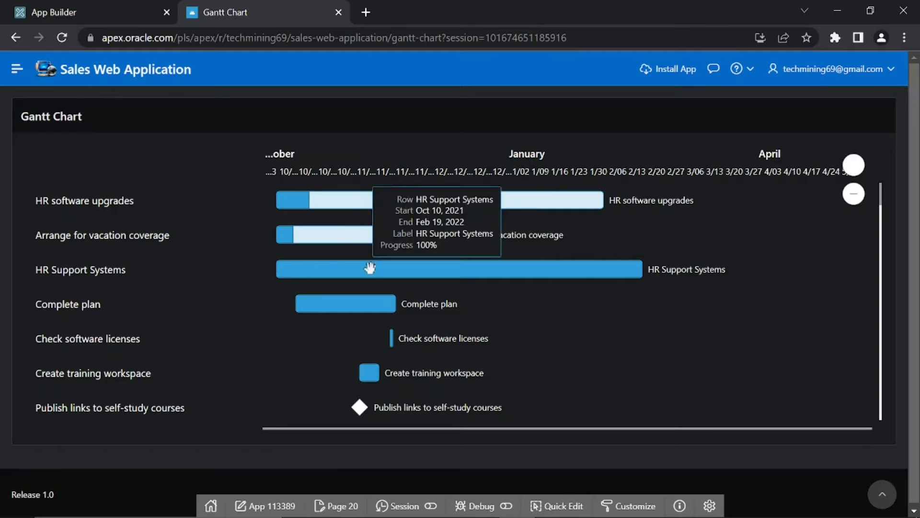
mouse_move(381, 274)
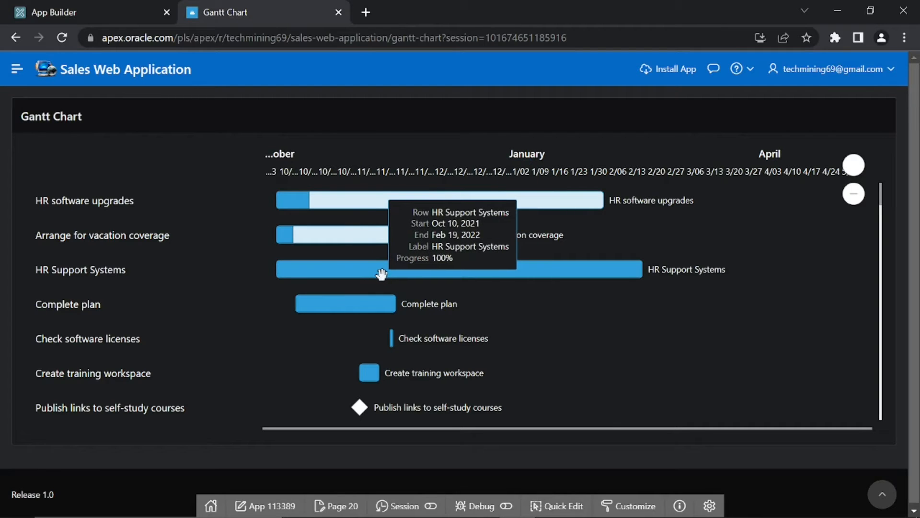
scroll(down, 3)
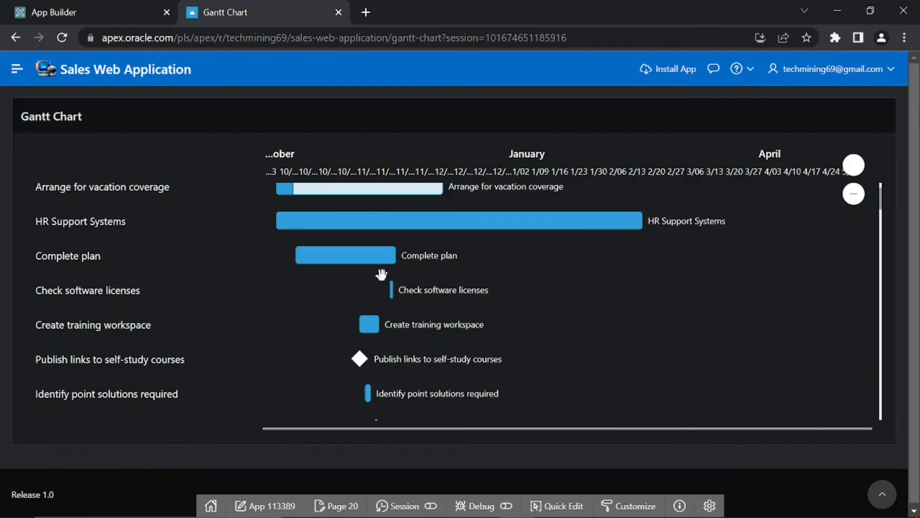
scroll(down, 3)
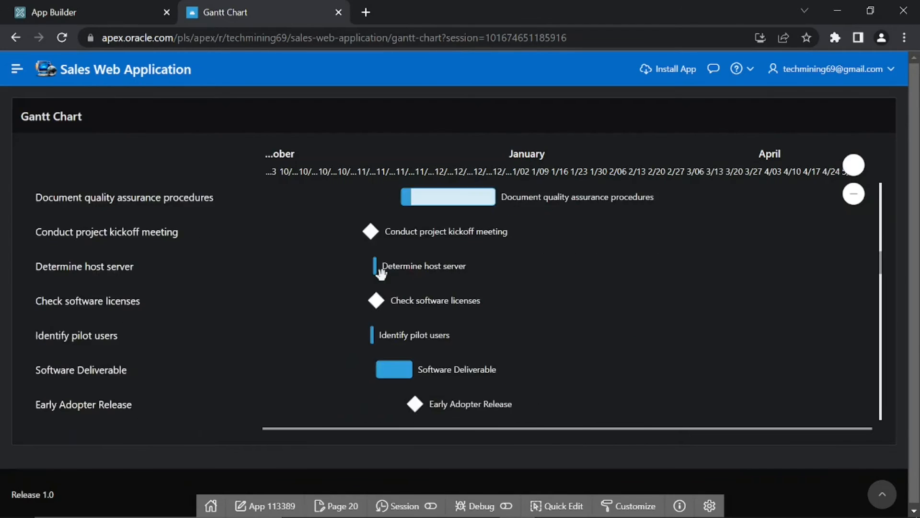
scroll(down, 3)
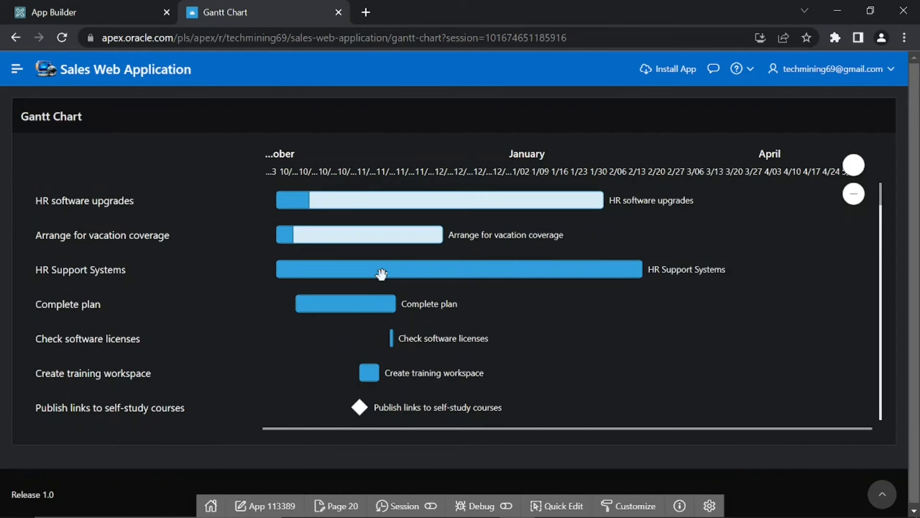